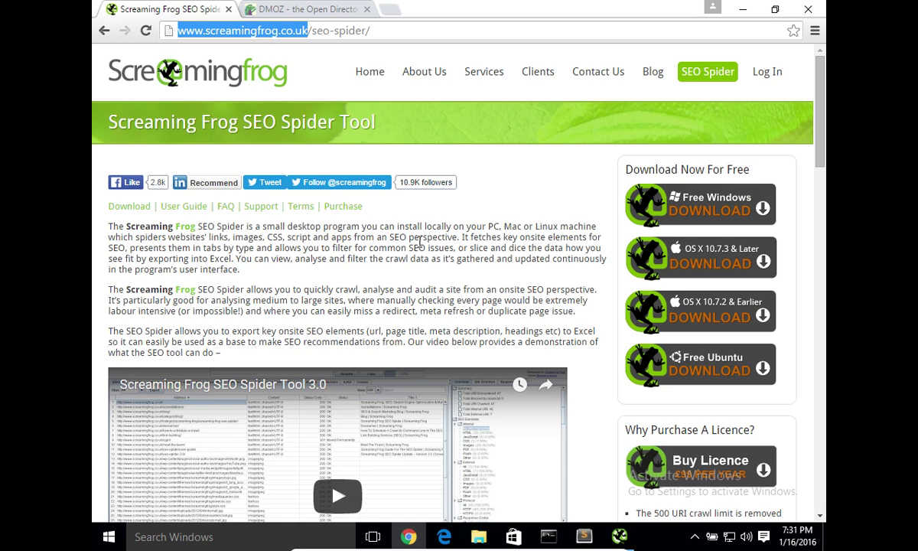
pyautogui.moveTo(157, 63)
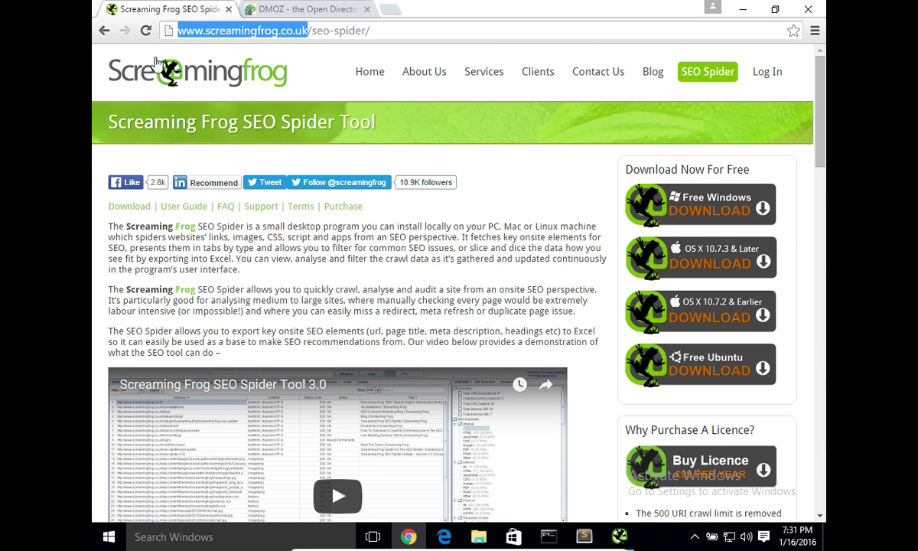
# - Clear the address bar selection on the Screaming Frog SEO Spider page in Chrome
pyautogui.click(707, 72)
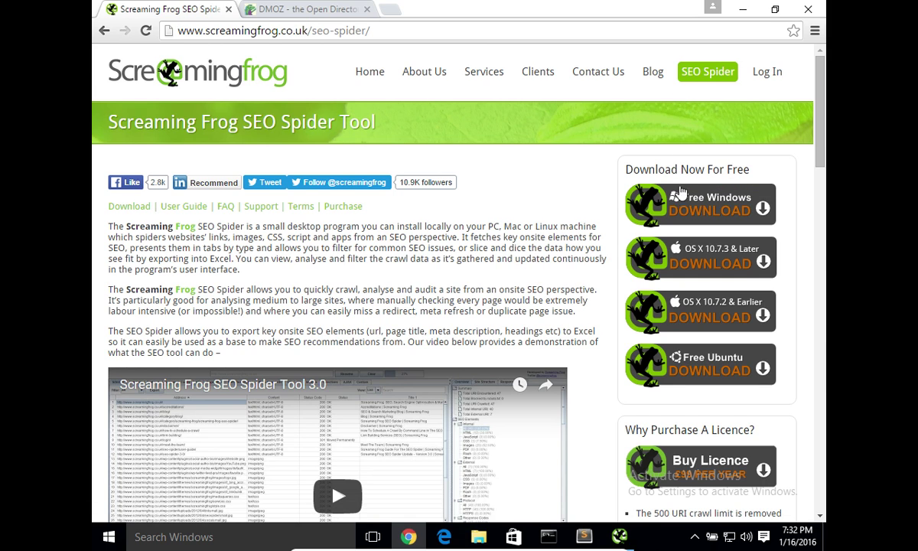
pyautogui.moveTo(576, 191)
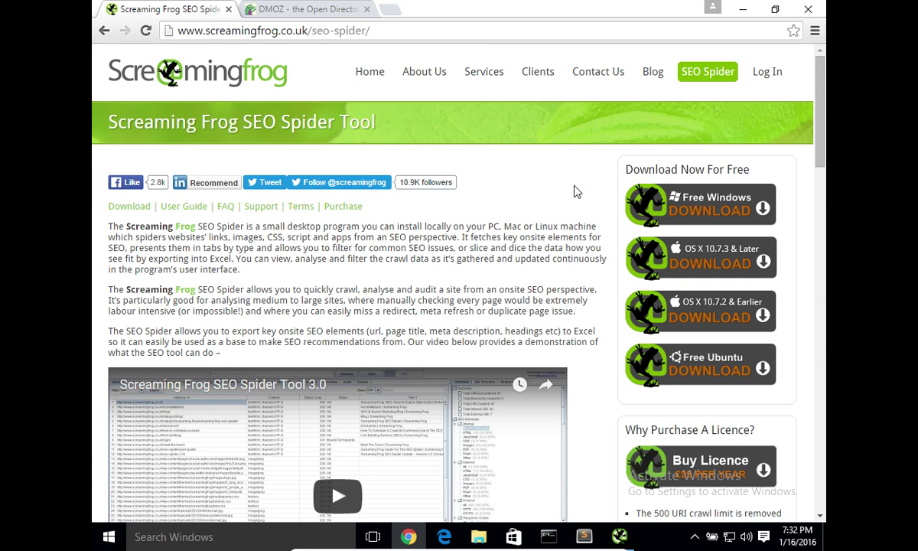
pyautogui.moveTo(589, 230)
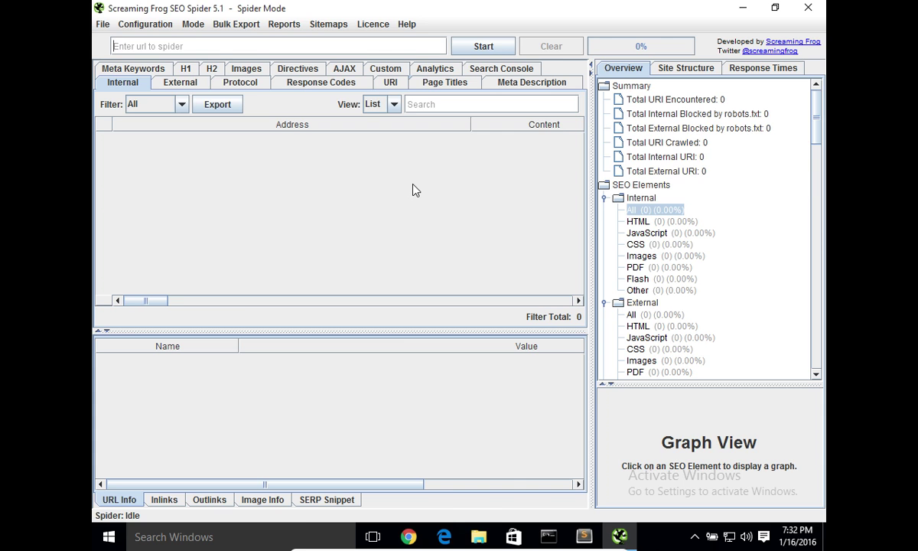
# - Return to the Screaming Frog SEO Spider product page in Chrome
pyautogui.click(407, 536)
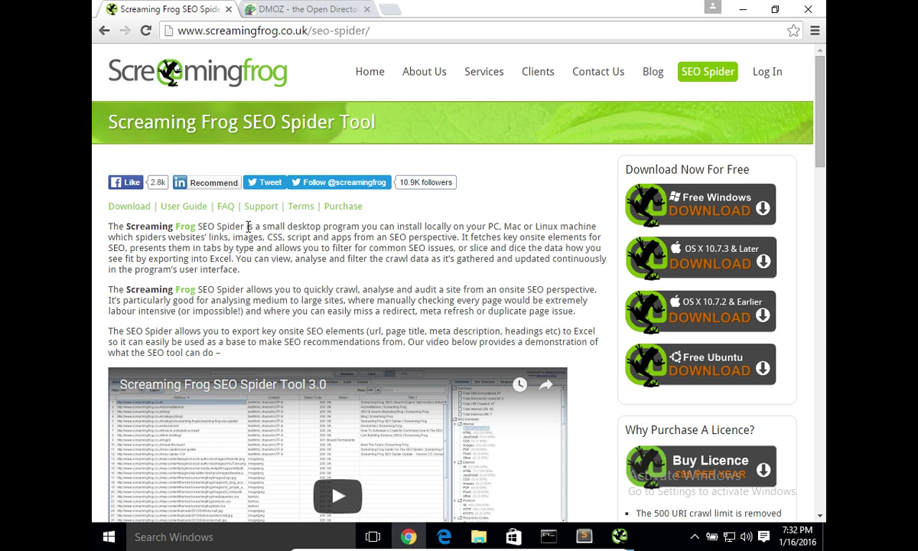
pyautogui.moveTo(222, 226)
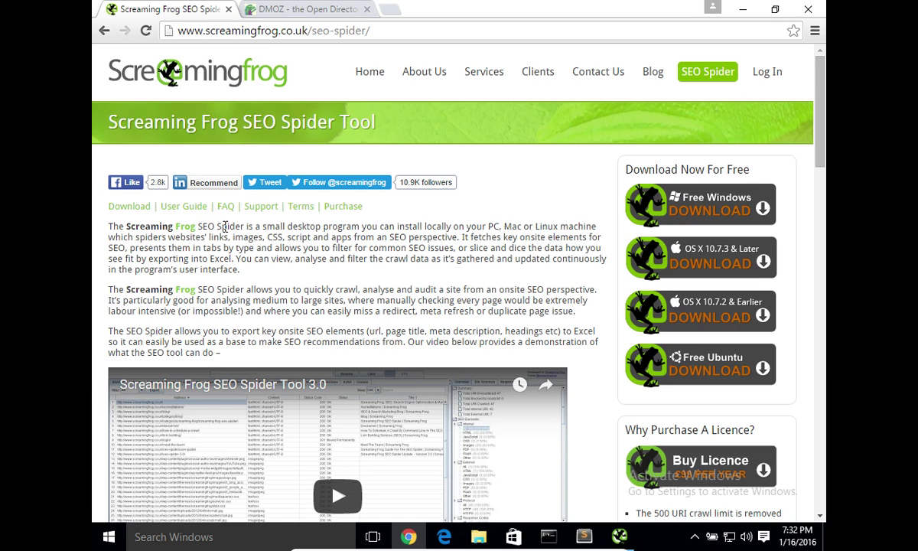
pyautogui.moveTo(223, 231)
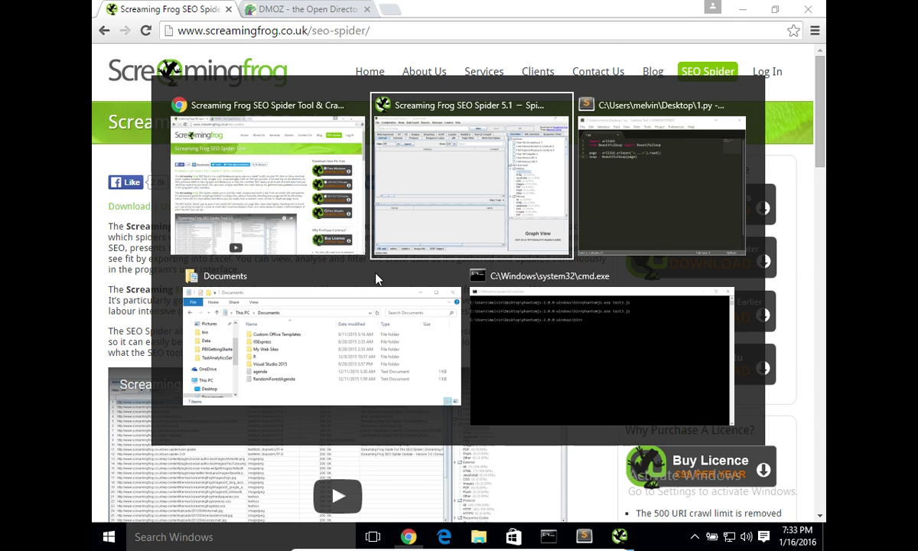
# - Review the 1.py script, selecting BeautifulSoup, the urlopen URL placeholder, then all
pyautogui.click(661, 176)
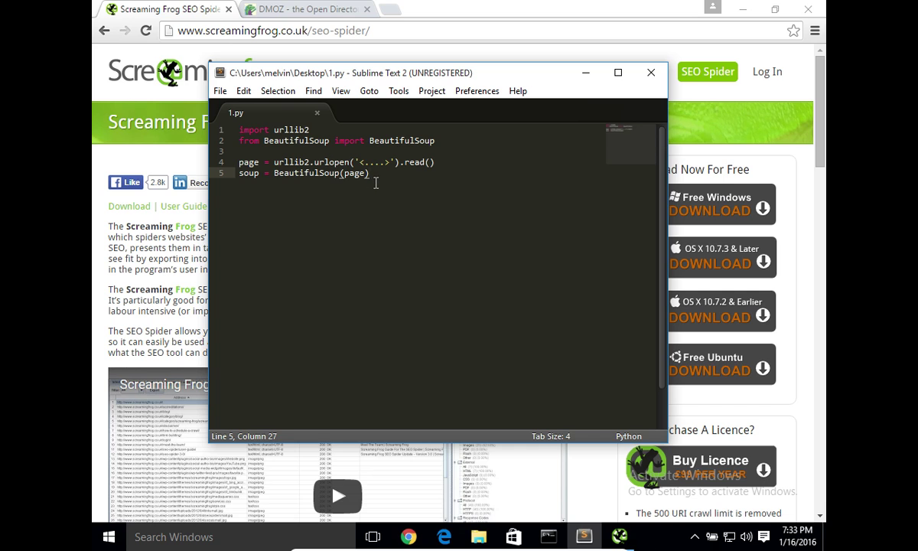
pyautogui.press('ctrl+a')
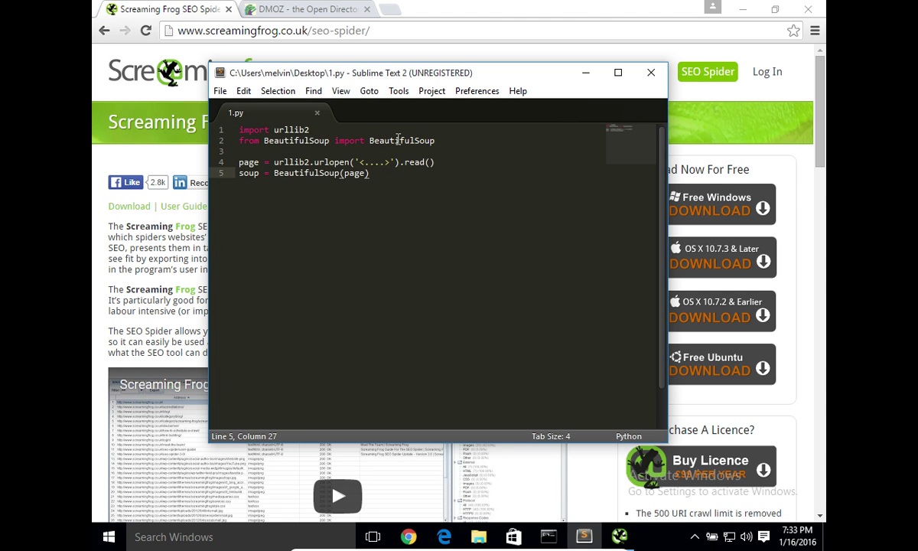
pyautogui.doubleClick(296, 140)
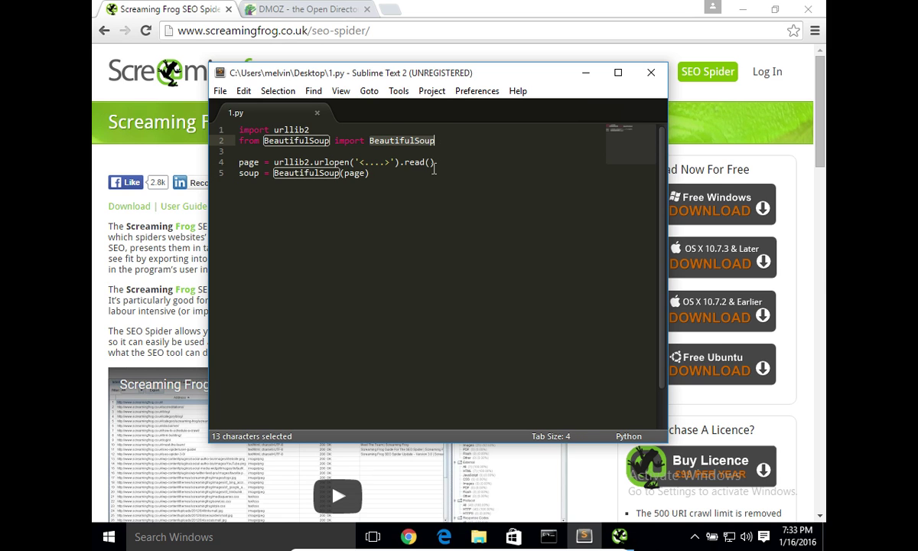
pyautogui.click(370, 172)
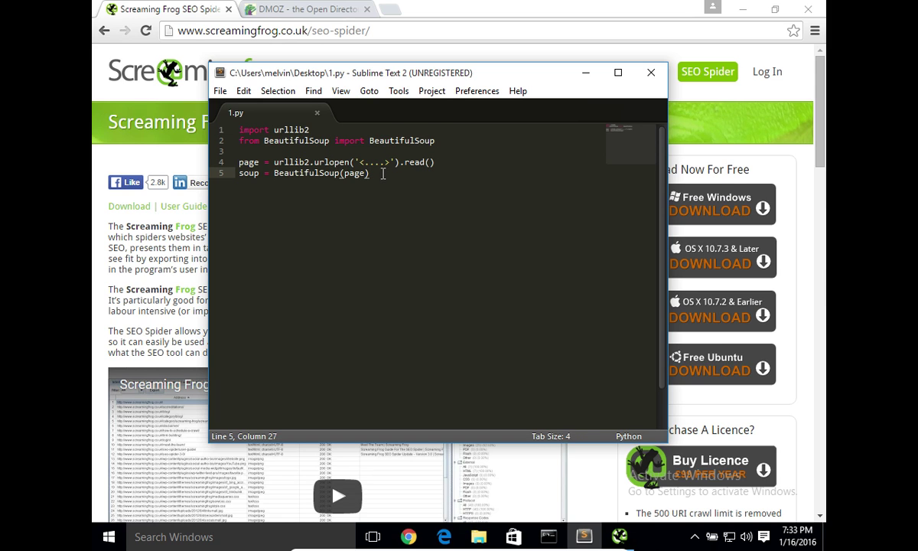
pyautogui.moveTo(357, 161); pyautogui.dragTo(395, 161)
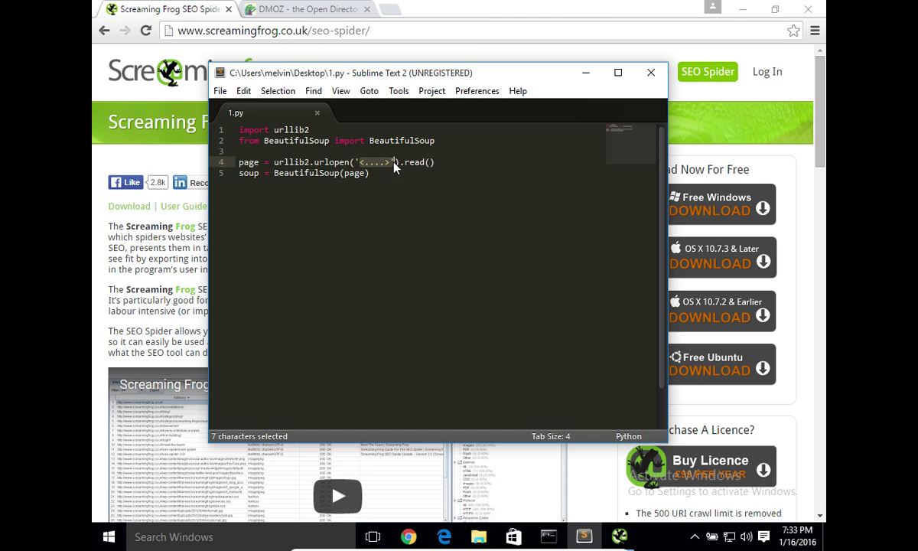
pyautogui.moveTo(353, 188)
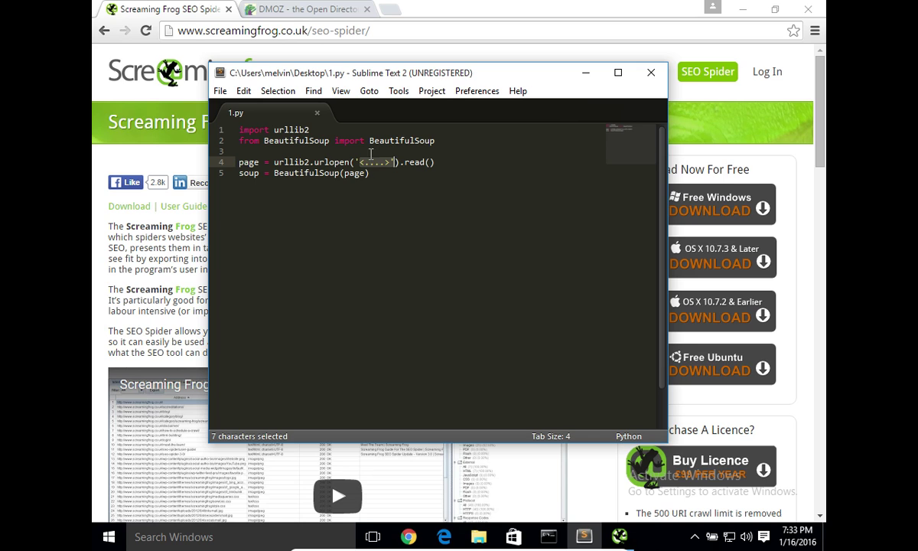
pyautogui.moveTo(359, 172)
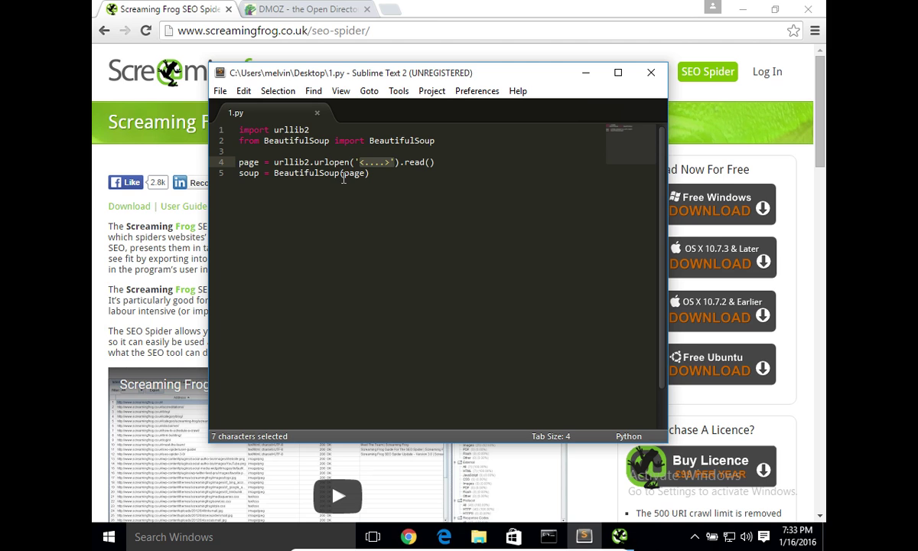
pyautogui.moveTo(287, 231)
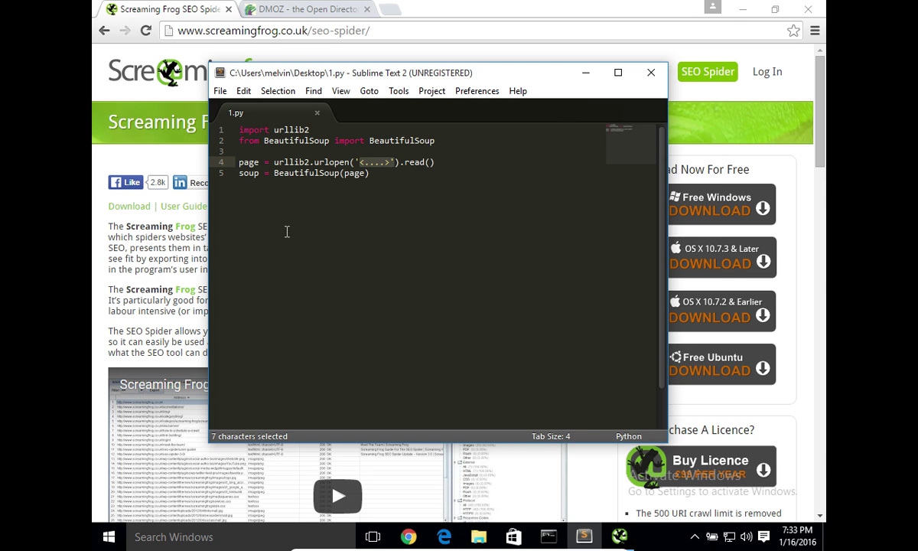
pyautogui.press('ctrl+a')
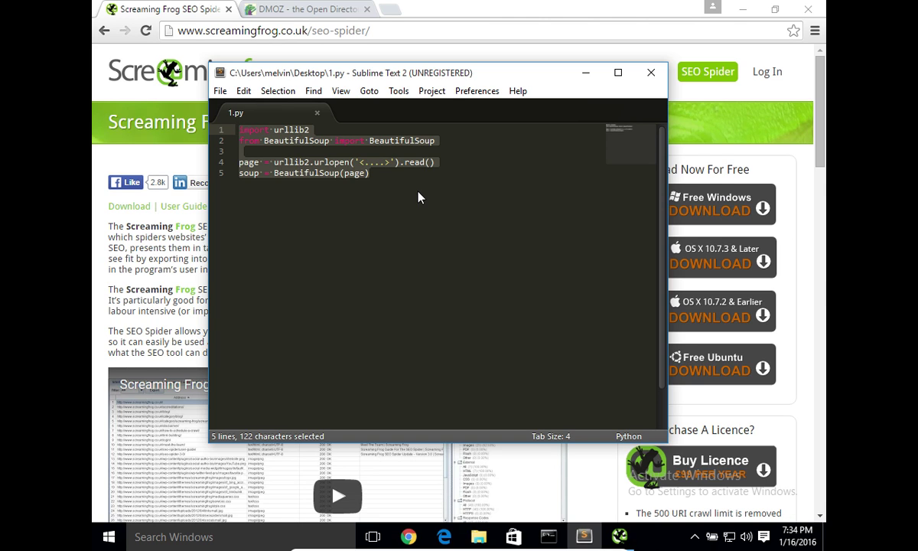
pyautogui.moveTo(390, 189)
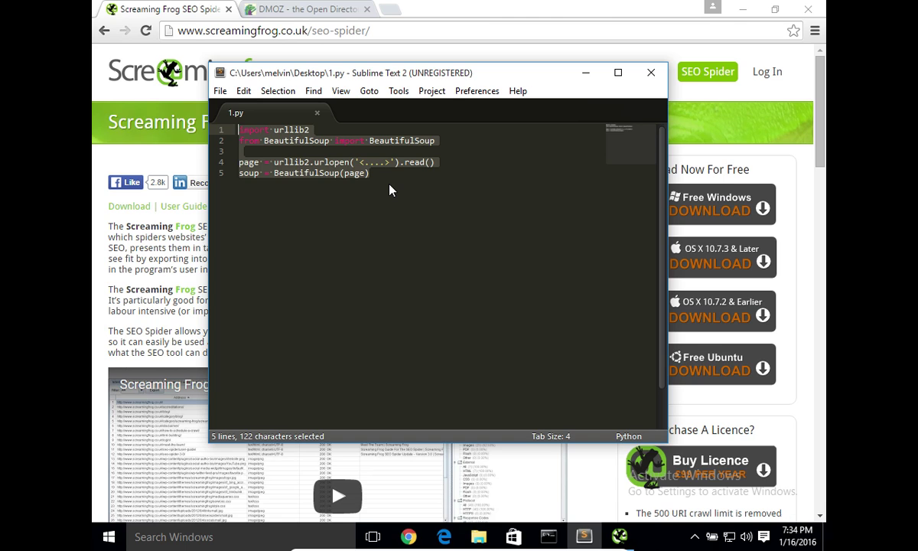
pyautogui.moveTo(394, 182)
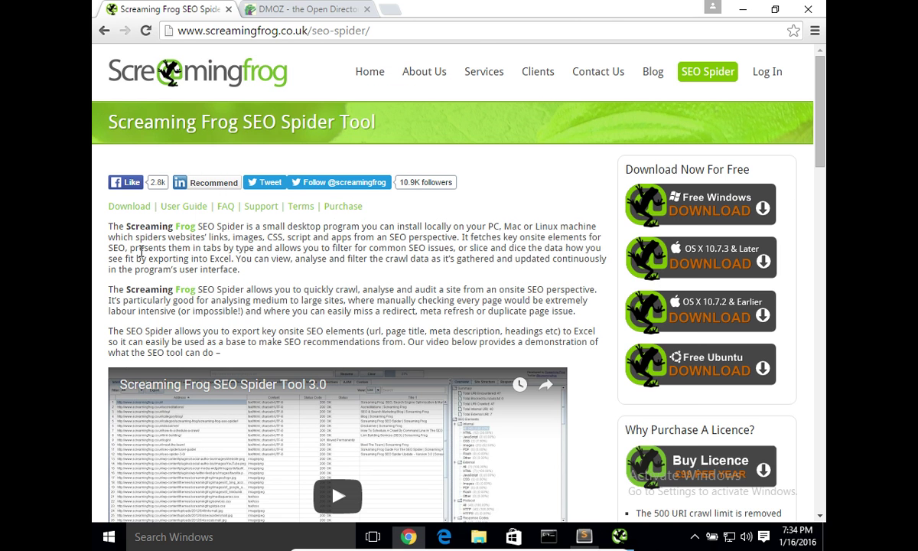
# - Bring the idle Screaming Frog SEO Spider 5.1 application to the front
pyautogui.click(305, 9)
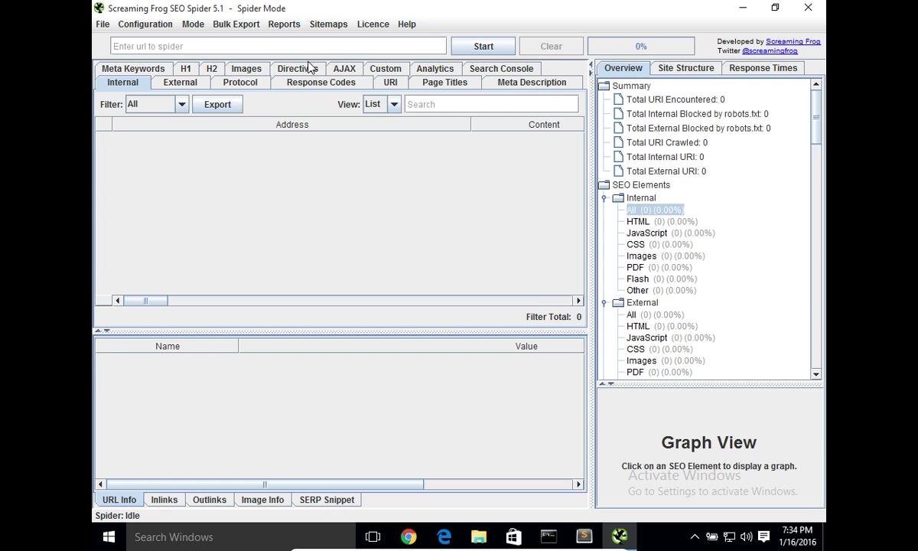
pyautogui.write('http://www.dmoz.org/')
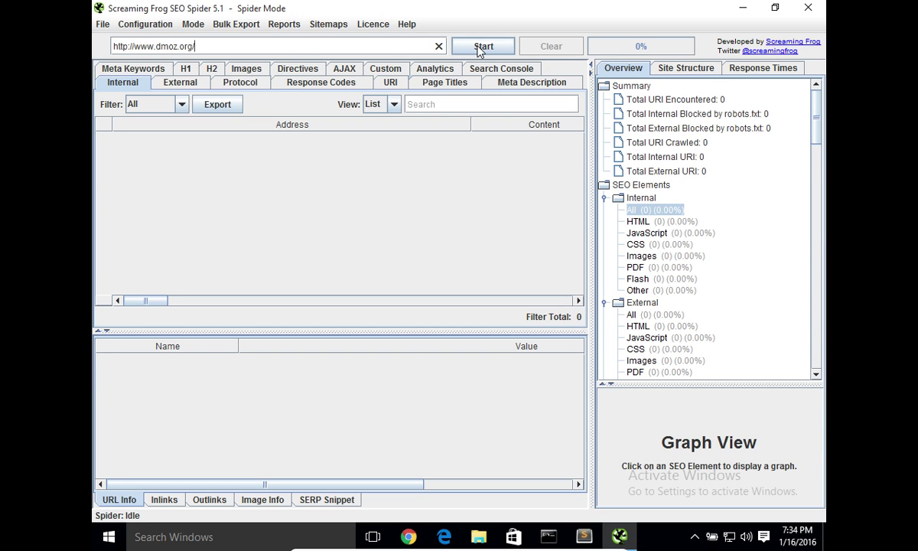
pyautogui.click(483, 46)
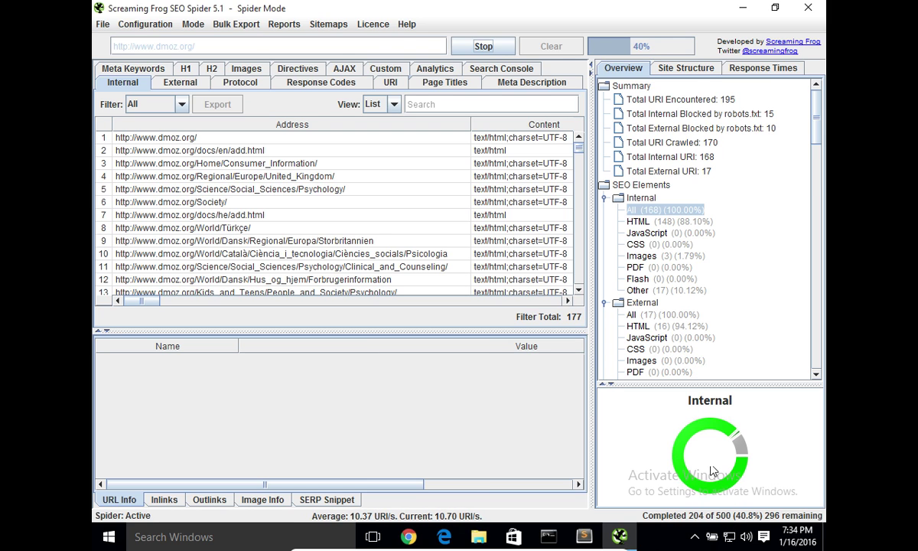
pyautogui.click(372, 24)
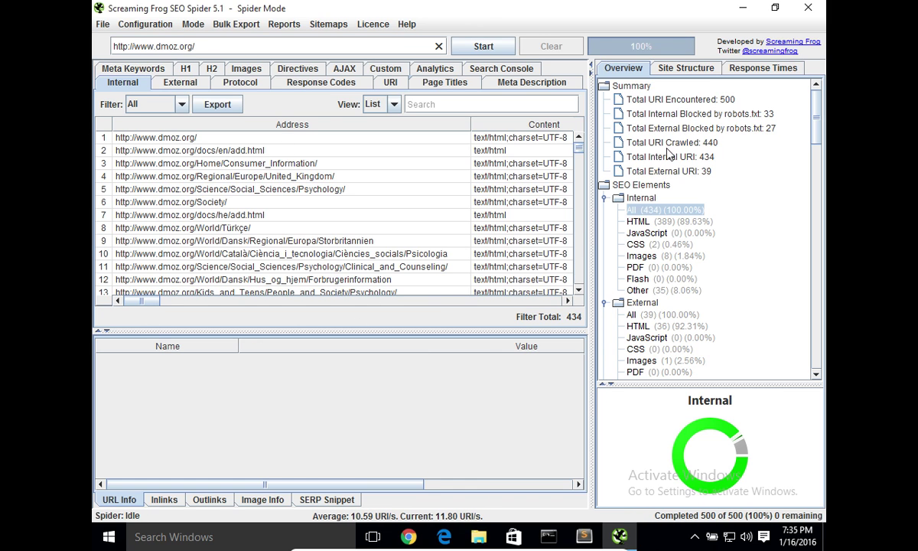
pyautogui.moveTo(662, 165)
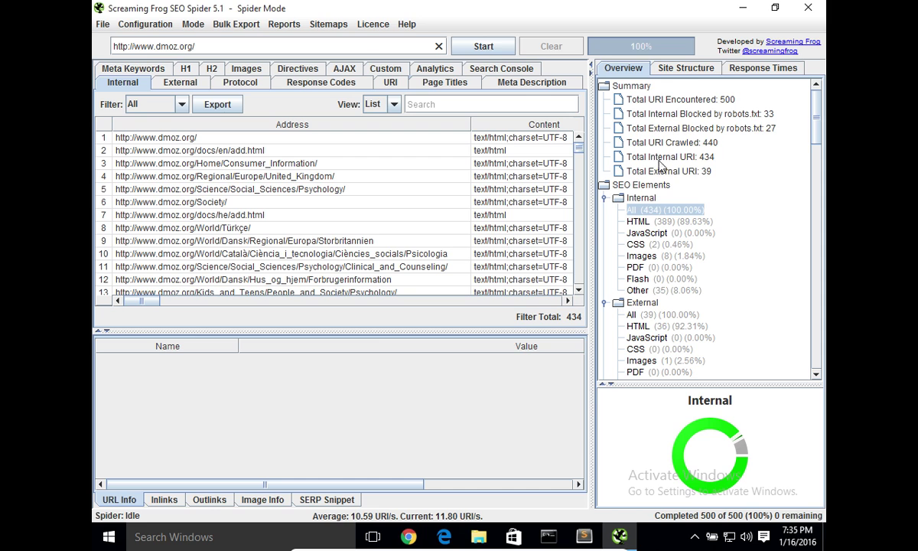
pyautogui.moveTo(679, 75)
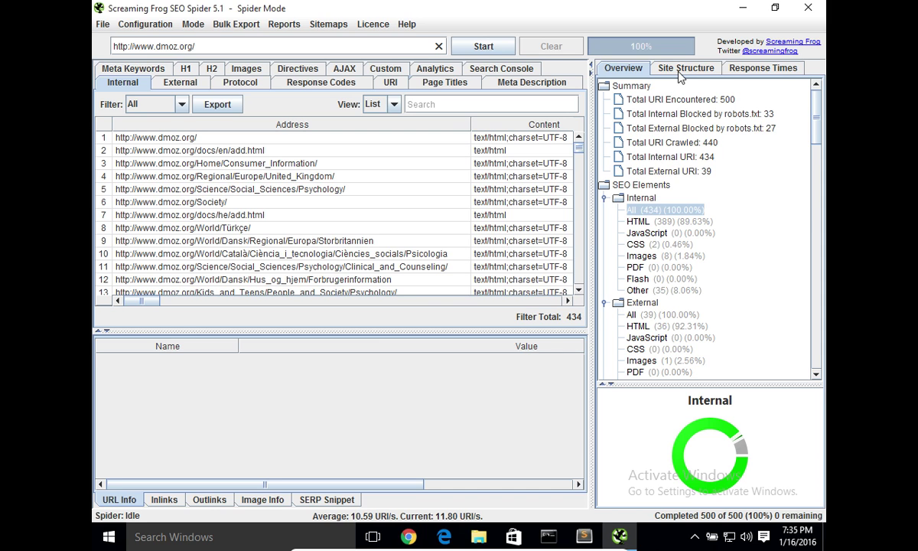
pyautogui.click(686, 68)
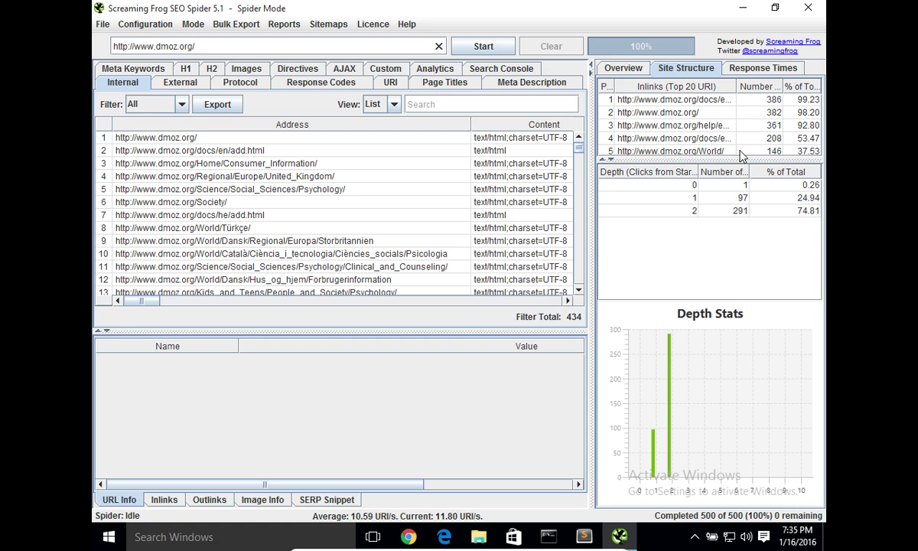
pyautogui.moveTo(692, 149)
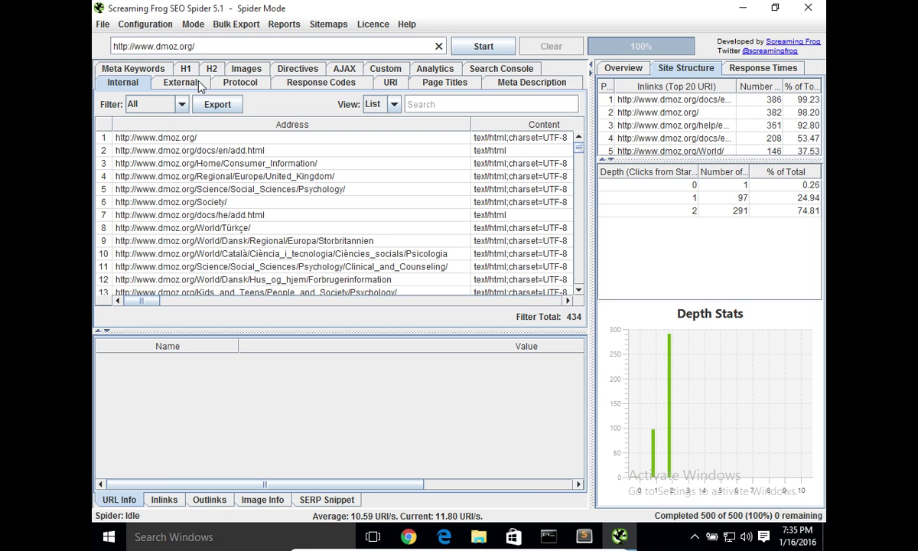
pyautogui.scroll(-3)
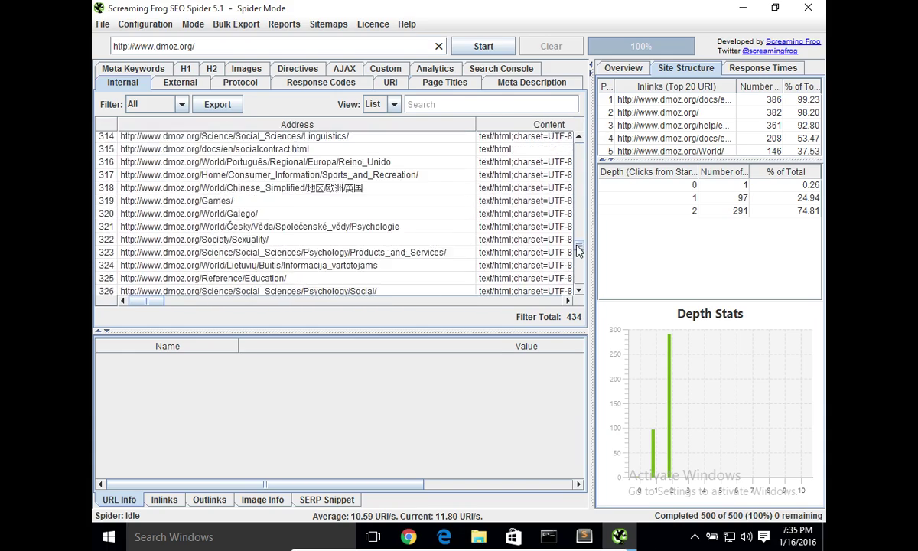
pyautogui.scroll(-3)
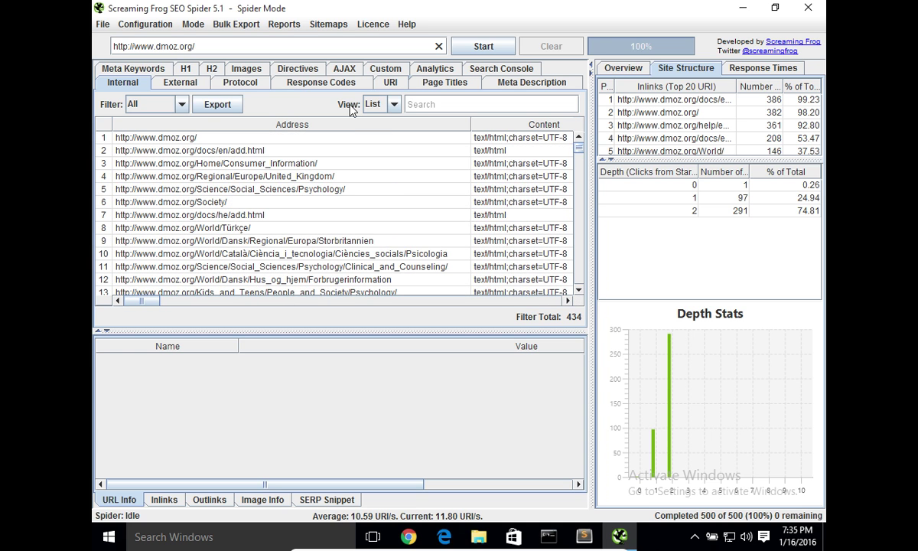
pyautogui.click(180, 82)
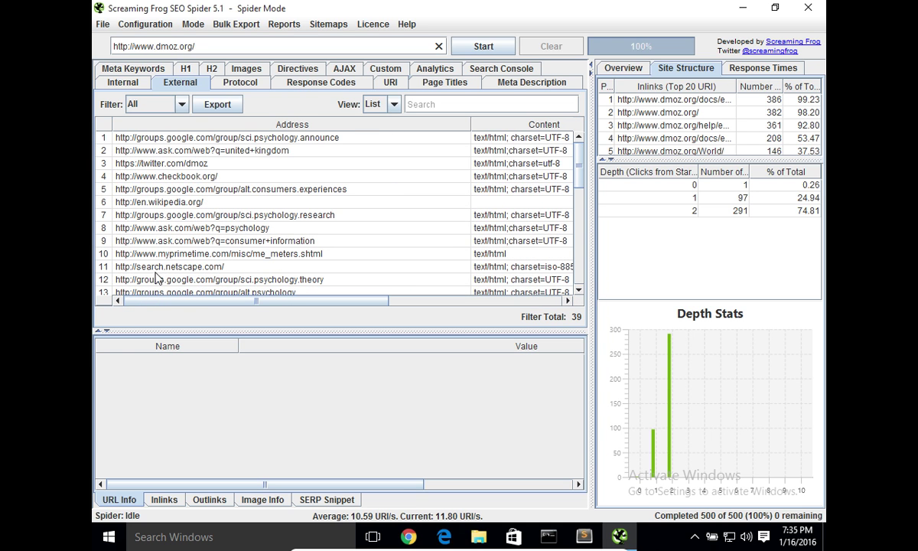
pyautogui.scroll(-3)
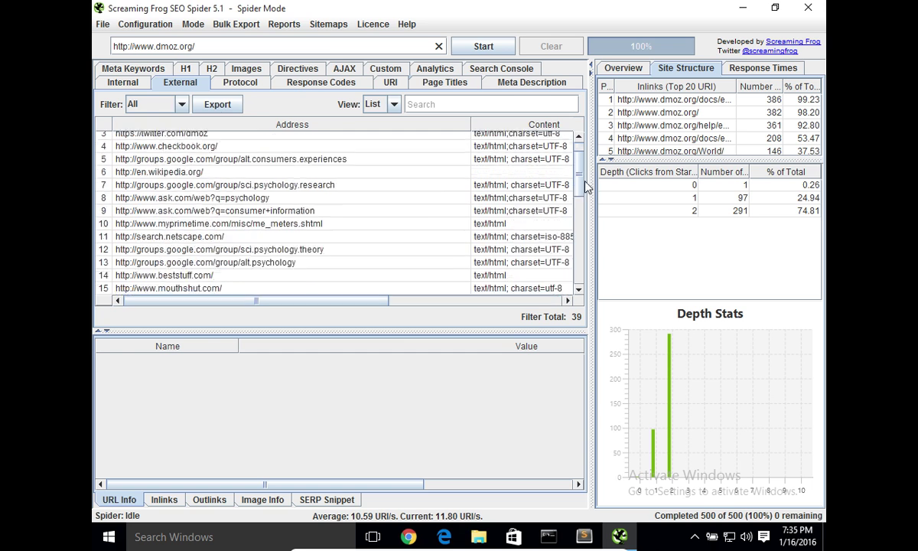
pyautogui.scroll(3)
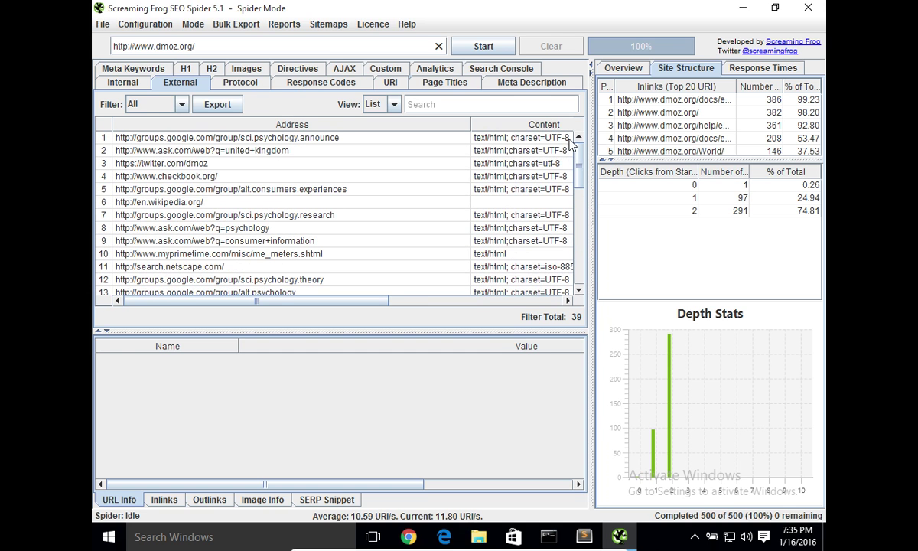
pyautogui.moveTo(258, 84)
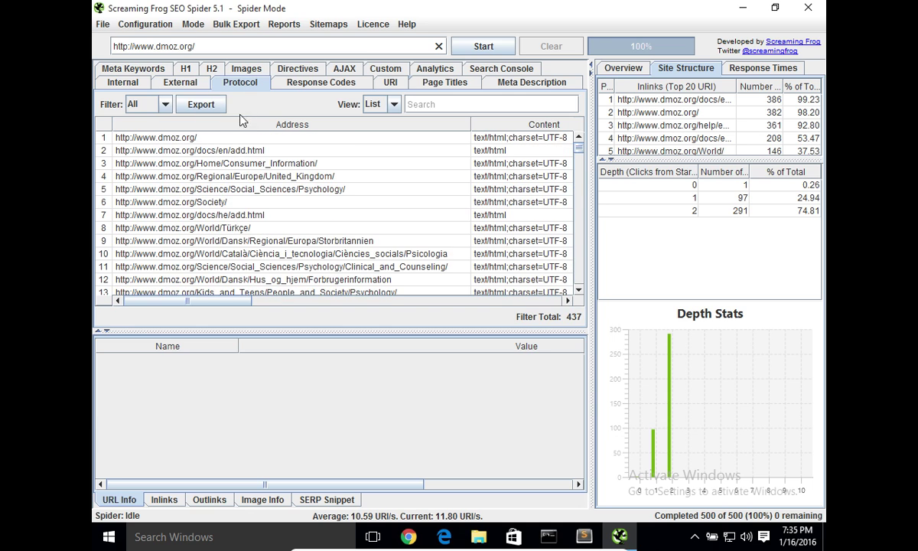
pyautogui.moveTo(422, 119)
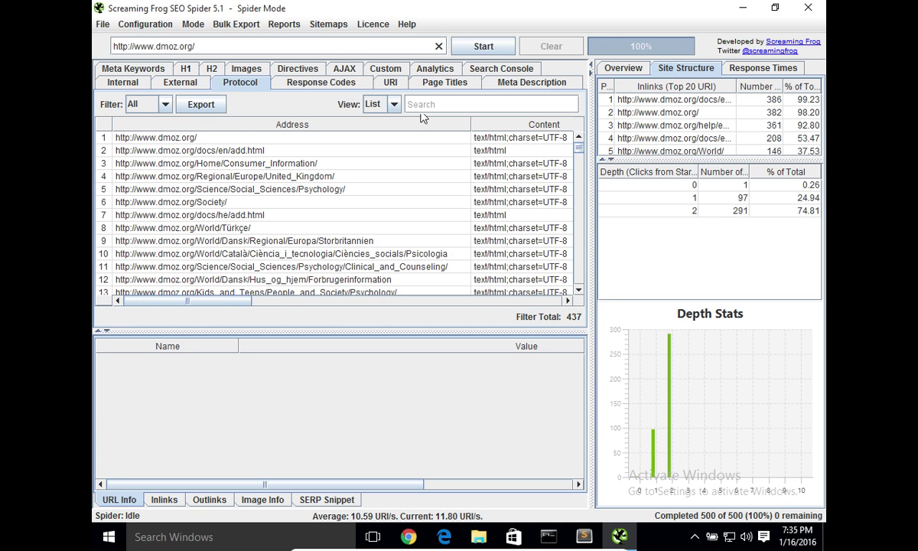
pyautogui.moveTo(345, 75)
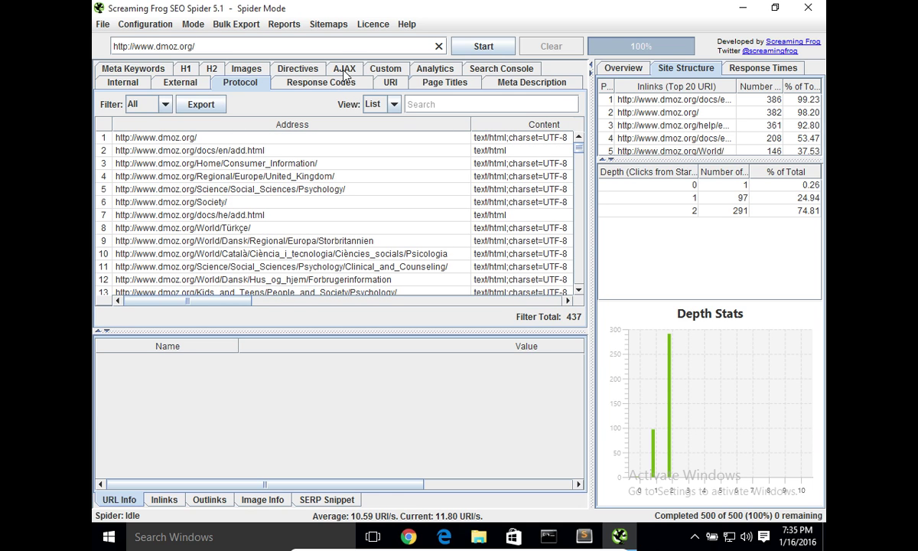
pyautogui.click(344, 69)
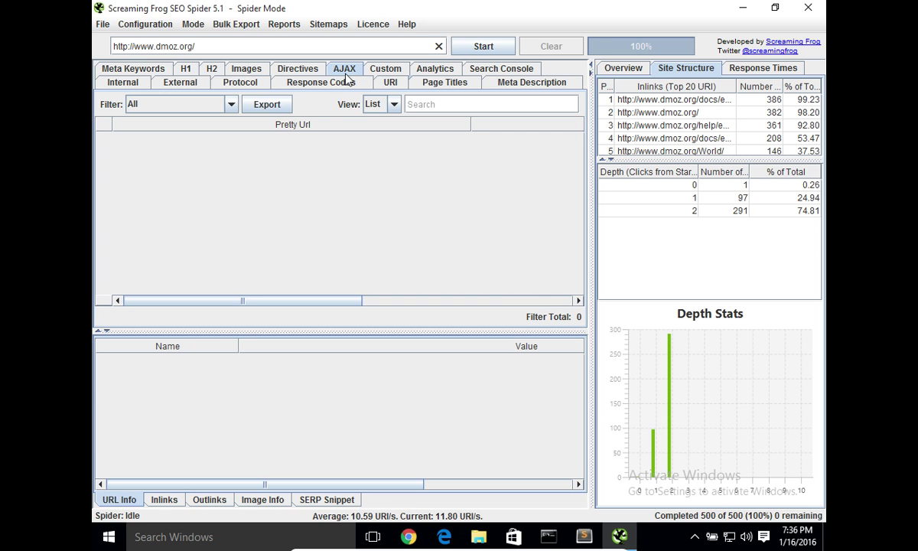
pyautogui.moveTo(340, 92)
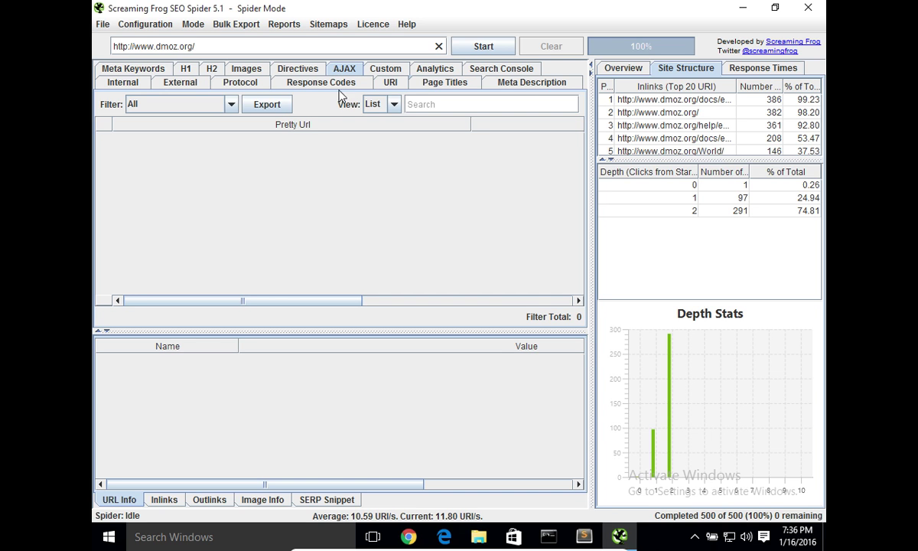
pyautogui.moveTo(441, 86)
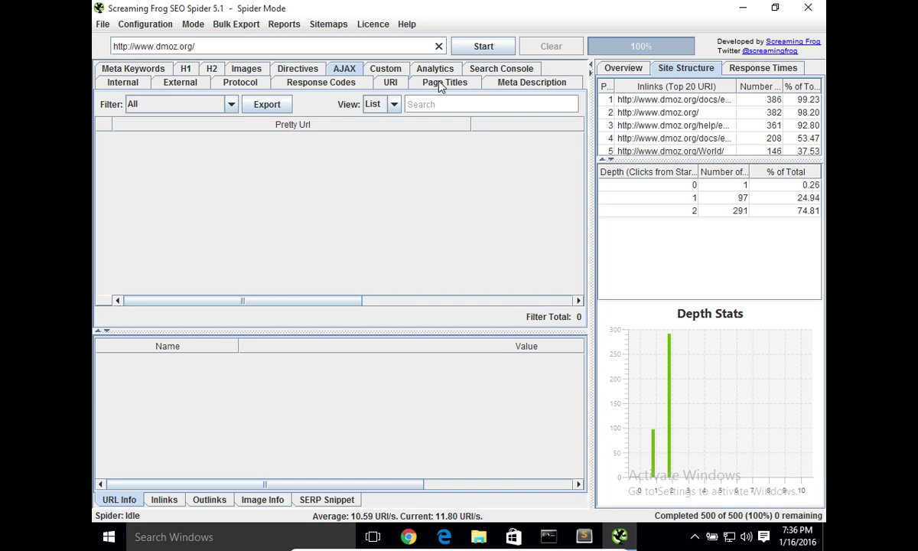
pyautogui.click(444, 82)
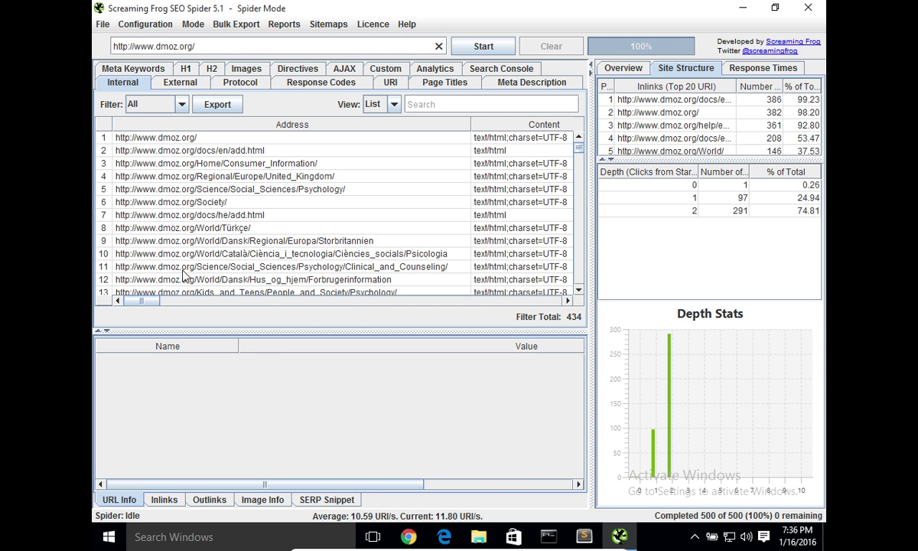
pyautogui.moveTo(776, 520)
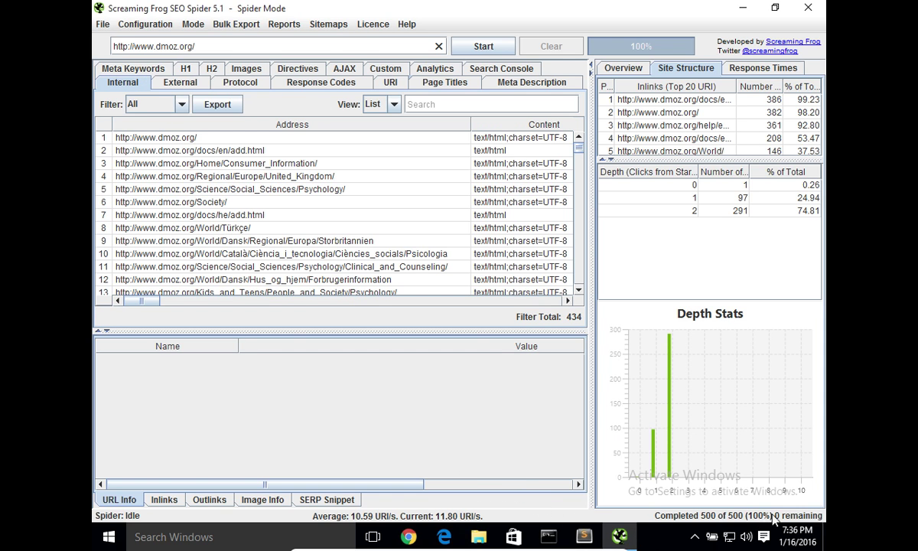
pyautogui.moveTo(618, 509)
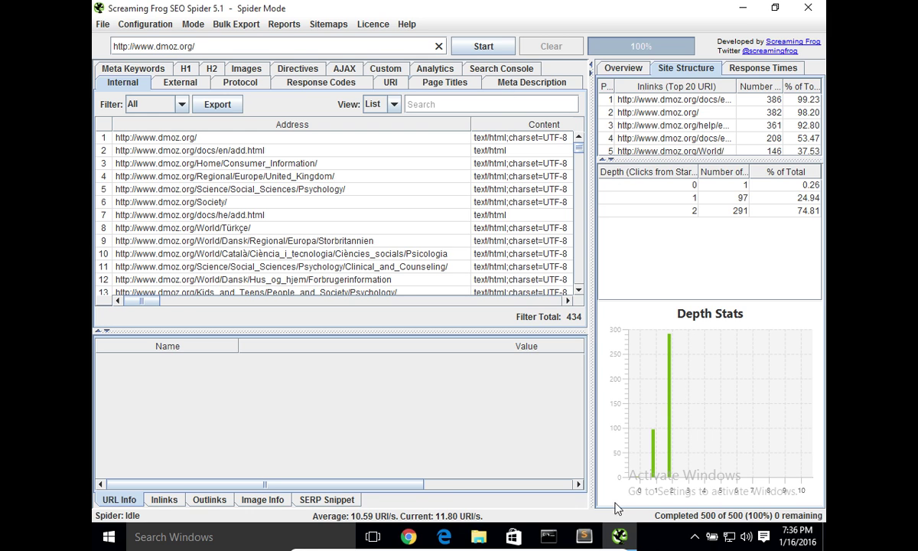
pyautogui.moveTo(705, 522)
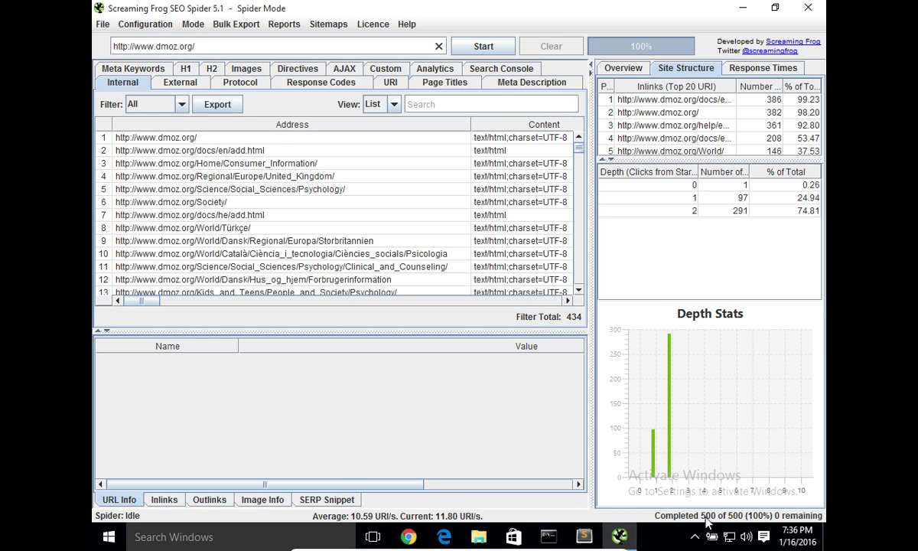
pyautogui.moveTo(217, 104)
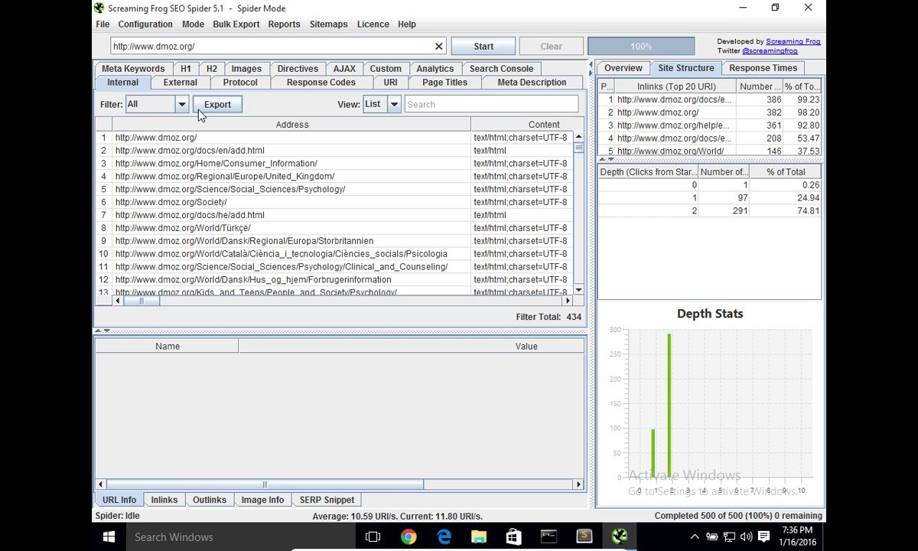
pyautogui.moveTo(218, 104)
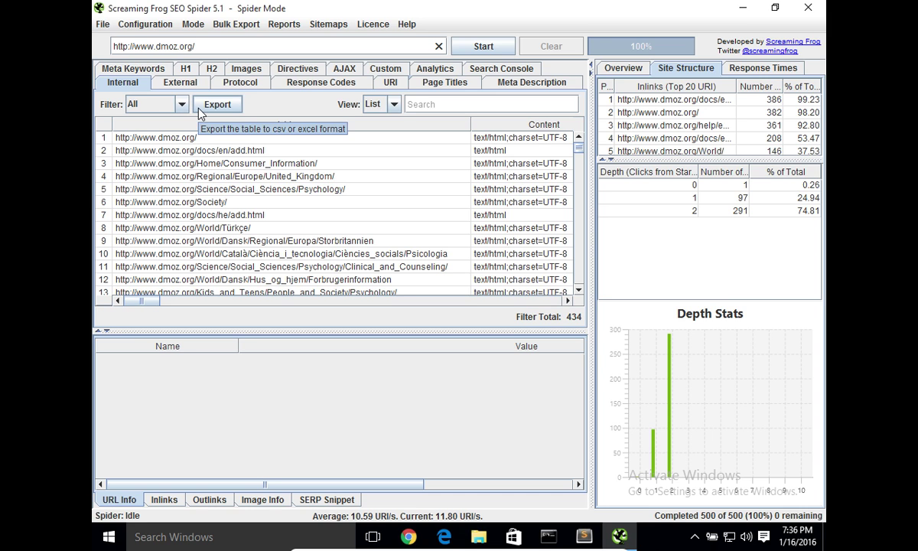
pyautogui.moveTo(164, 309)
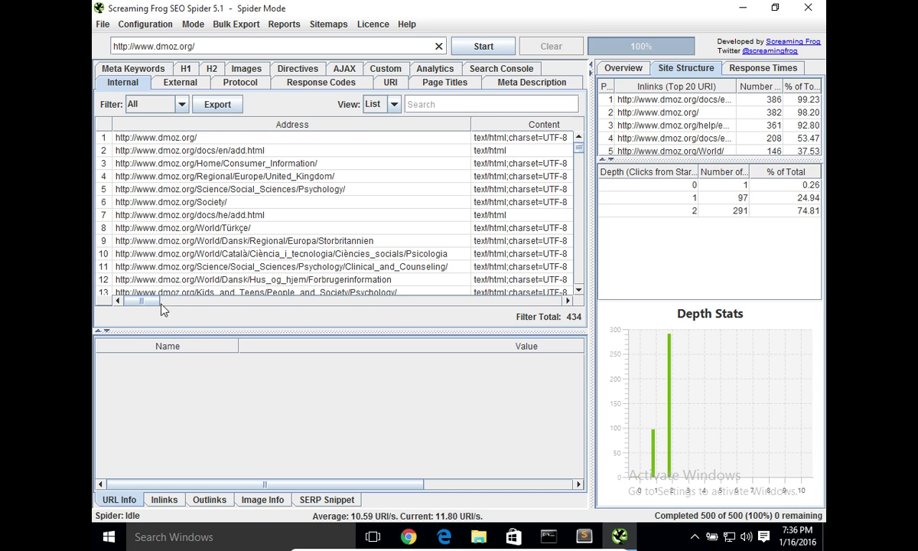
pyautogui.moveTo(141, 319)
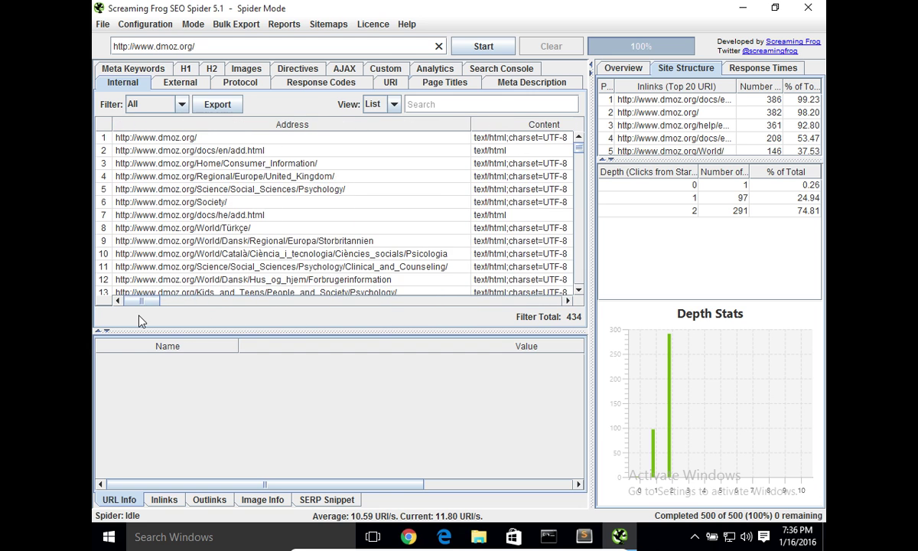
# - Show URL details for the Regional/Europe/United_Kingdom page in the Internal table
pyautogui.hscroll(3)
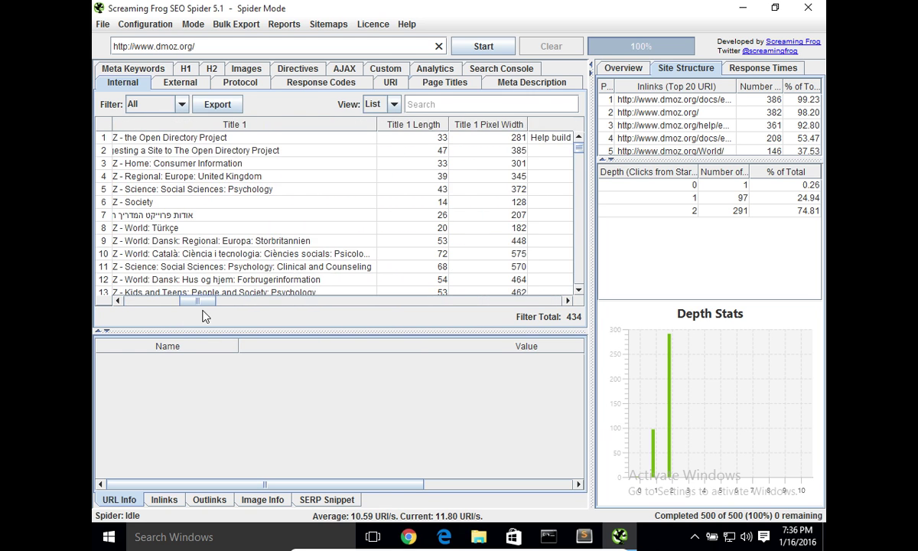
pyautogui.moveTo(199, 301); pyautogui.dragTo(451, 300)
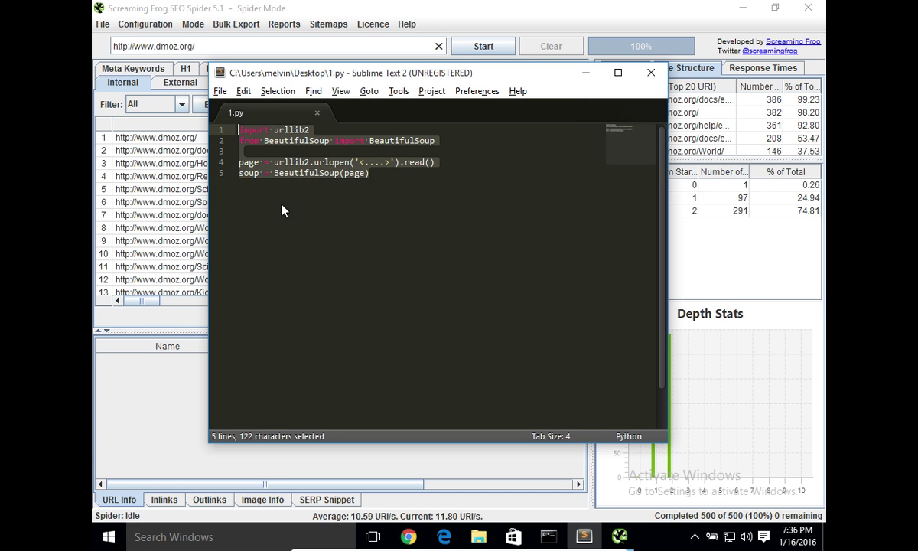
pyautogui.moveTo(382, 155)
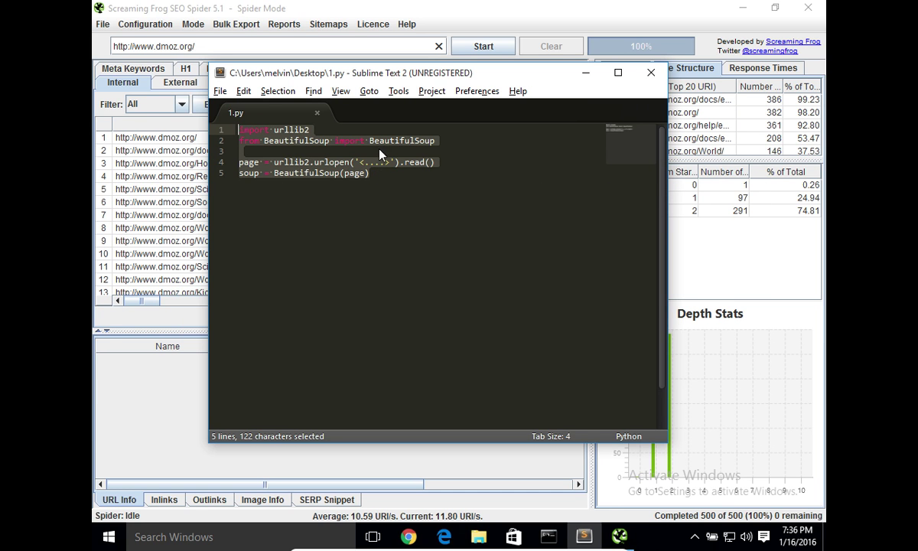
pyautogui.click(651, 72)
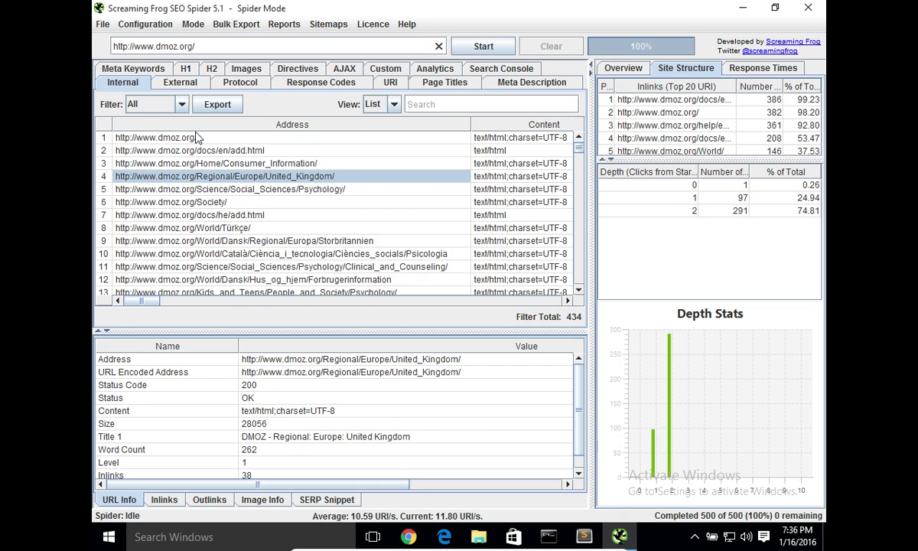
# - Export the Internal table to Documents as internal_all in CSV format
pyautogui.click(218, 104)
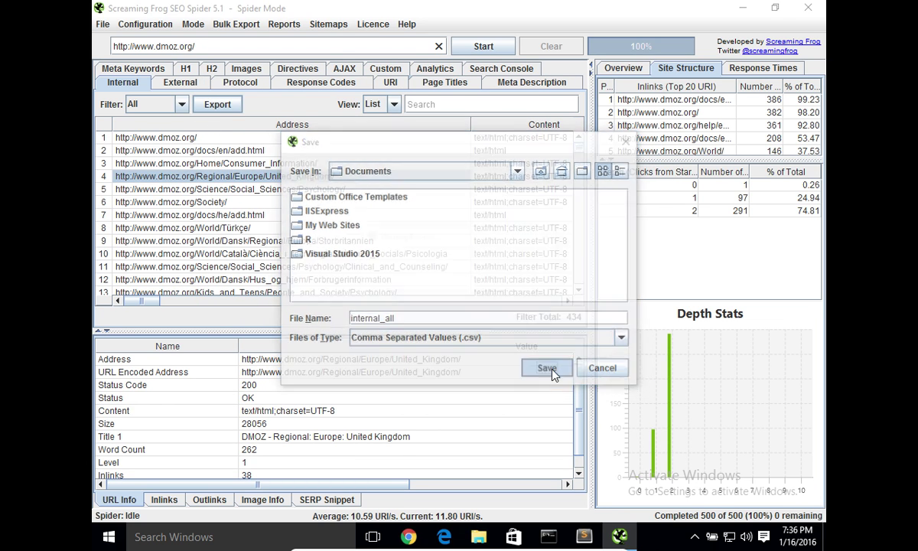
pyautogui.click(546, 368)
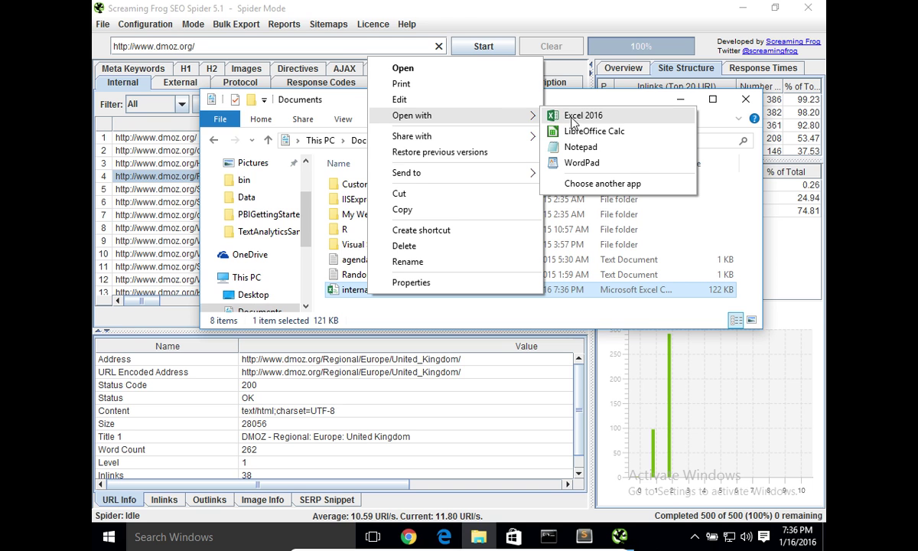
# - Open internal_all.csv in LibreOffice Calc with the default text import settings
pyautogui.click(594, 131)
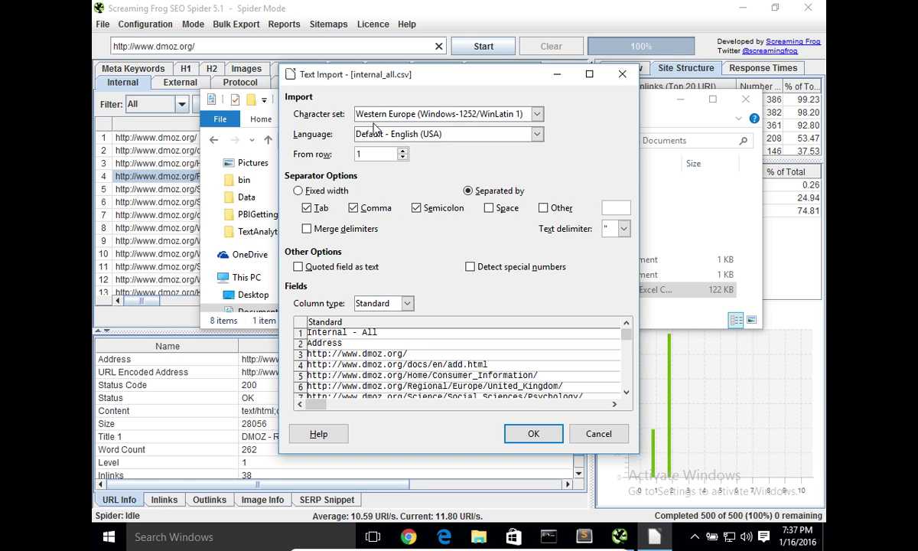
pyautogui.click(533, 433)
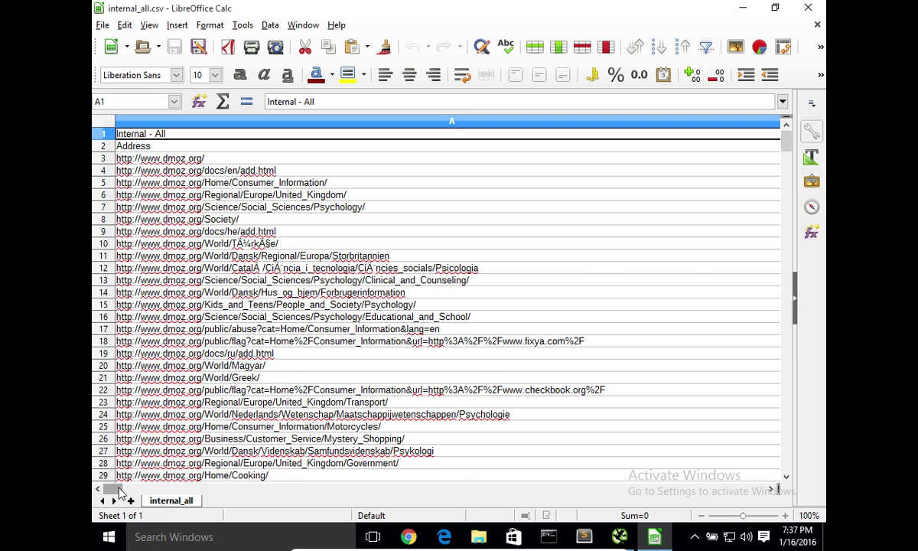
# - Delete the 'Internal - All' title row so Address heads row 1
pyautogui.hscroll(3)
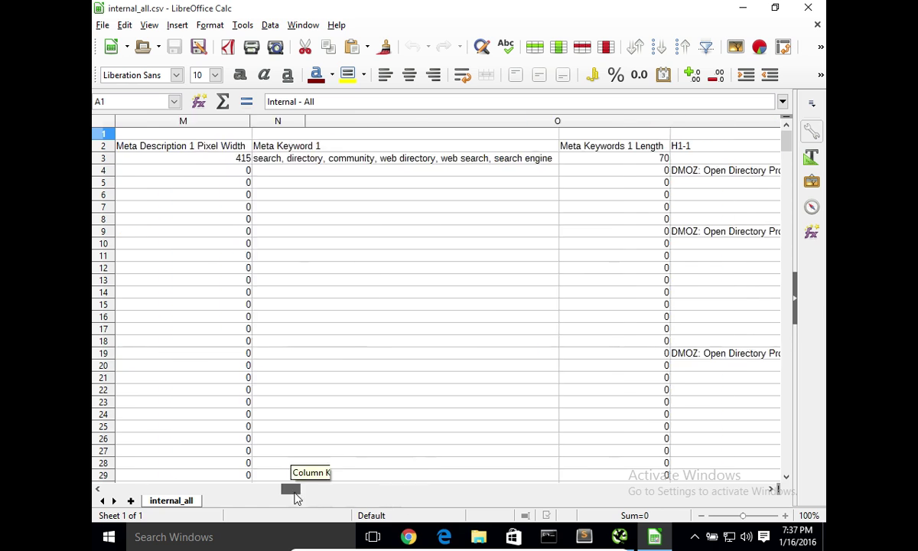
pyautogui.hscroll(-3)
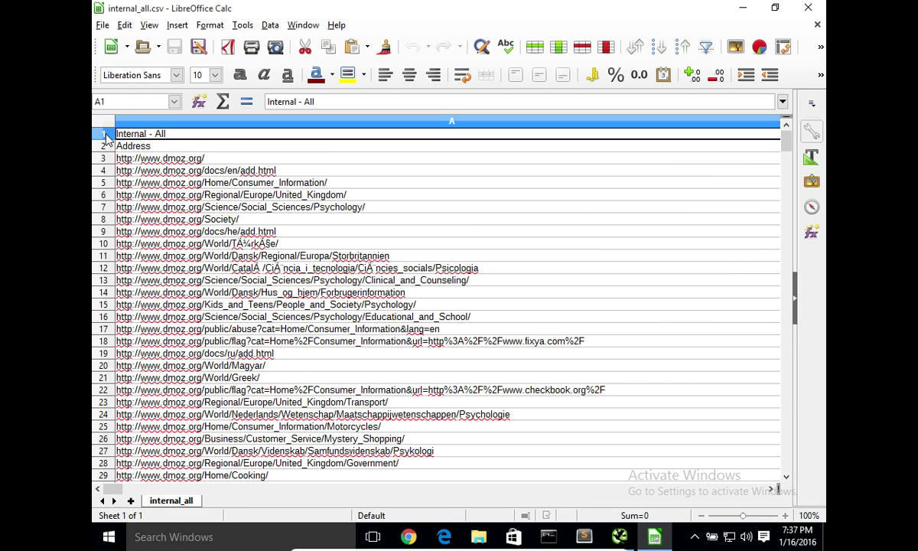
pyautogui.rightClick(103, 133)
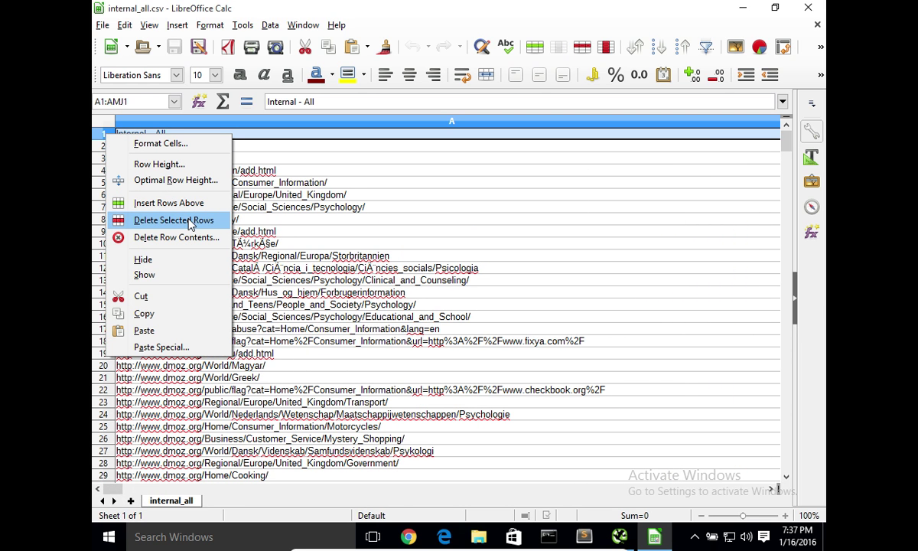
pyautogui.click(174, 220)
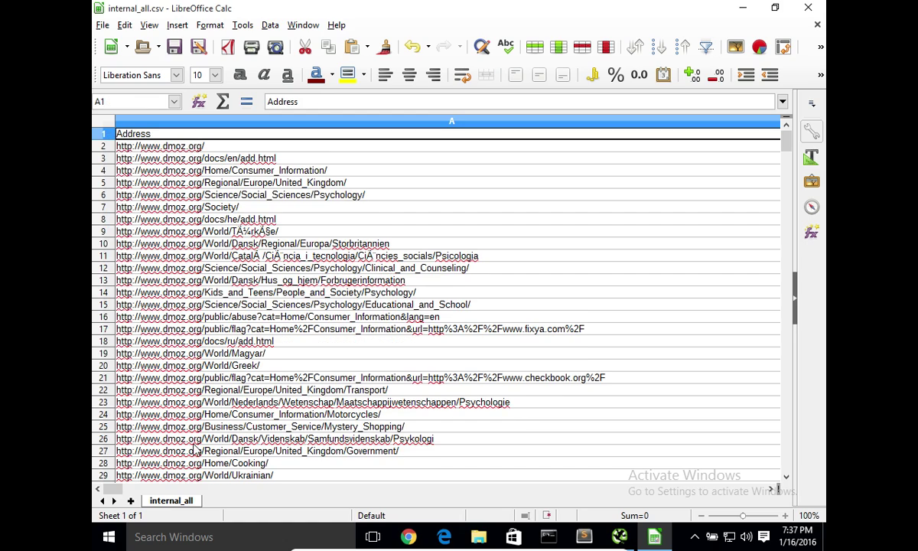
pyautogui.hscroll(3)
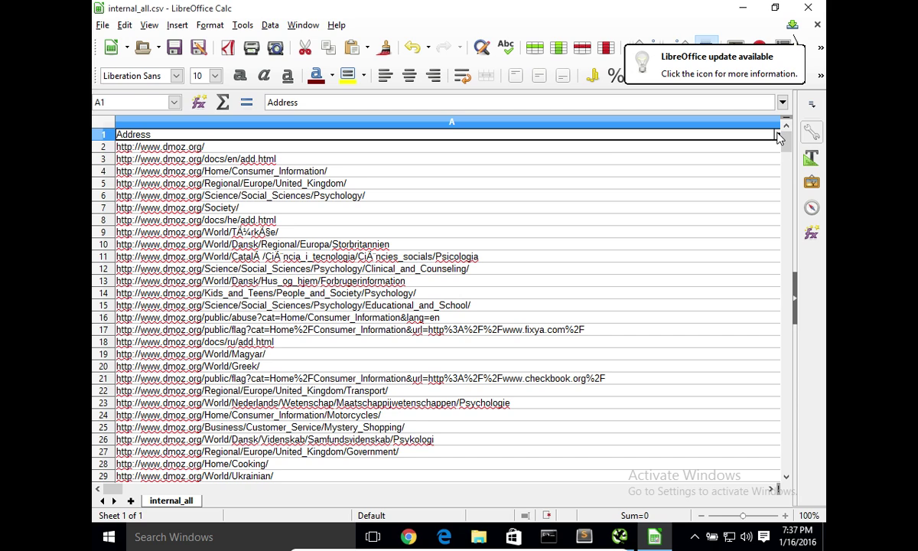
# - Filter the Address column to addresses containing 'science'
pyautogui.click(777, 133)
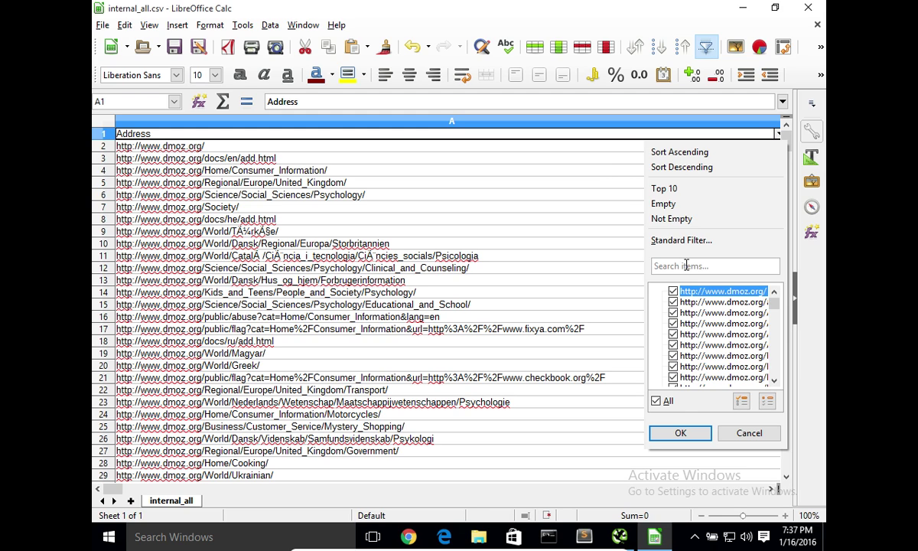
pyautogui.write('scinence')
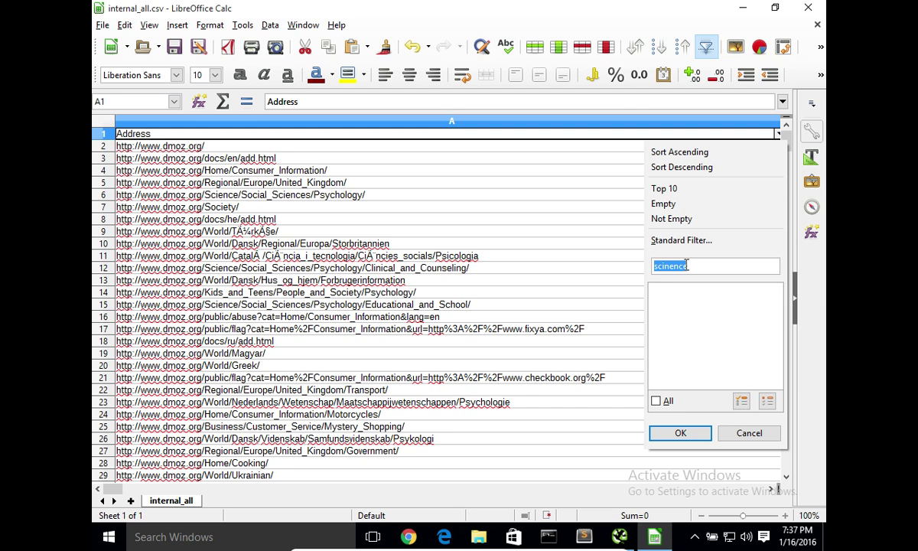
pyautogui.write('science')
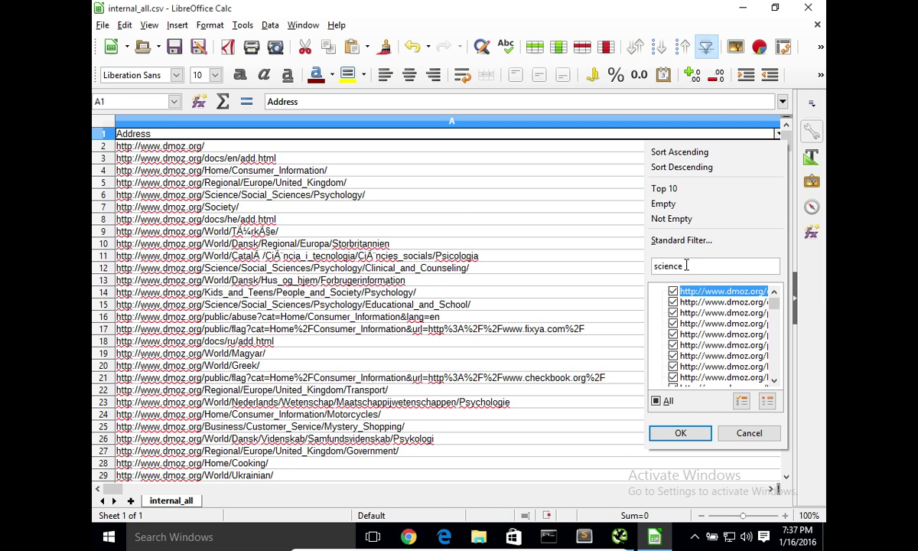
pyautogui.click(679, 432)
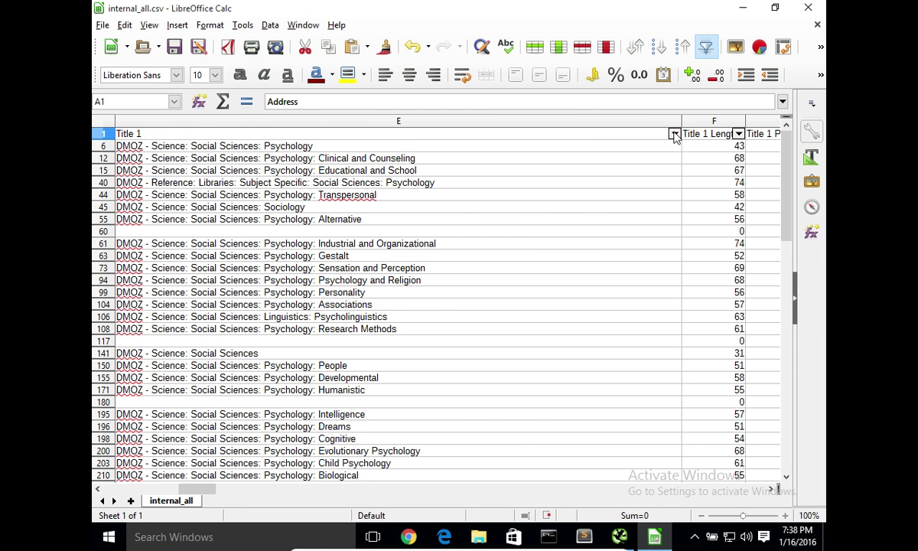
# - Filter Title 1 to titles containing 'psychology' and review the remaining rows
pyautogui.click(674, 133)
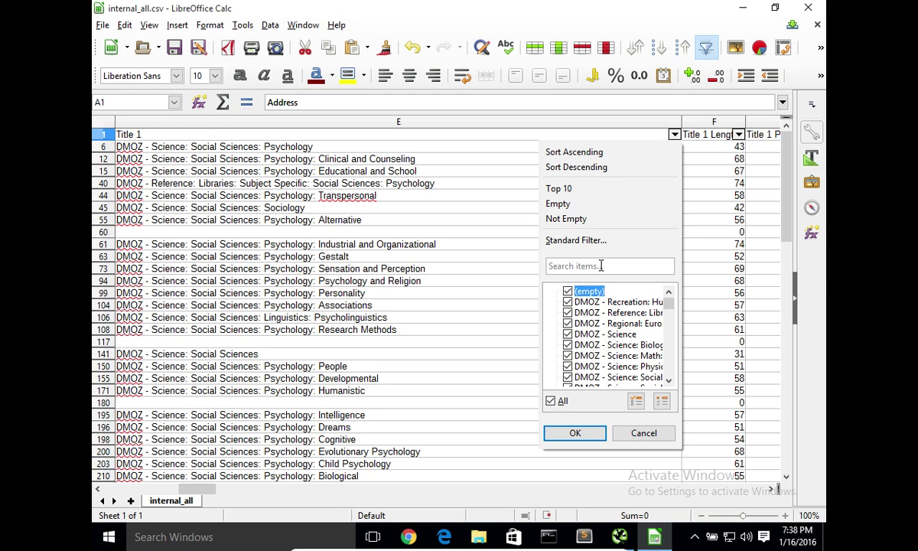
pyautogui.write('psychology')
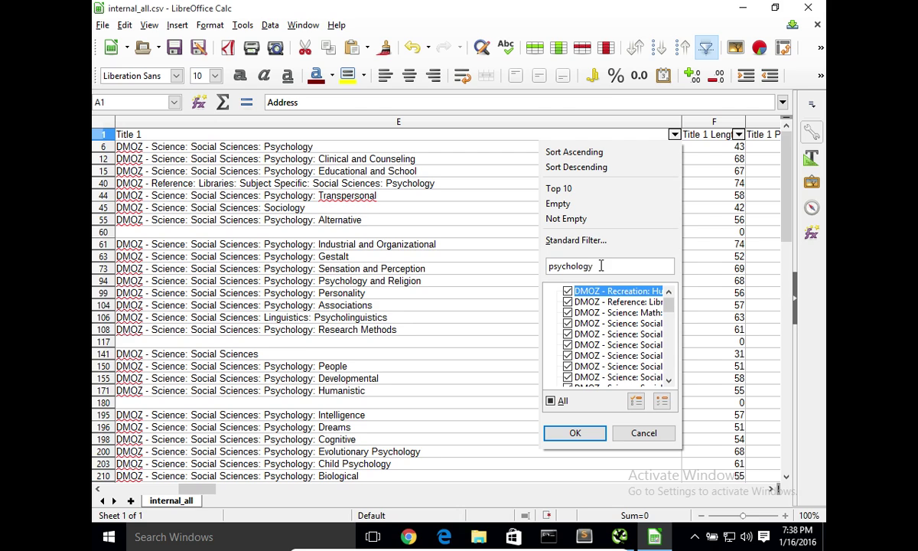
pyautogui.click(575, 433)
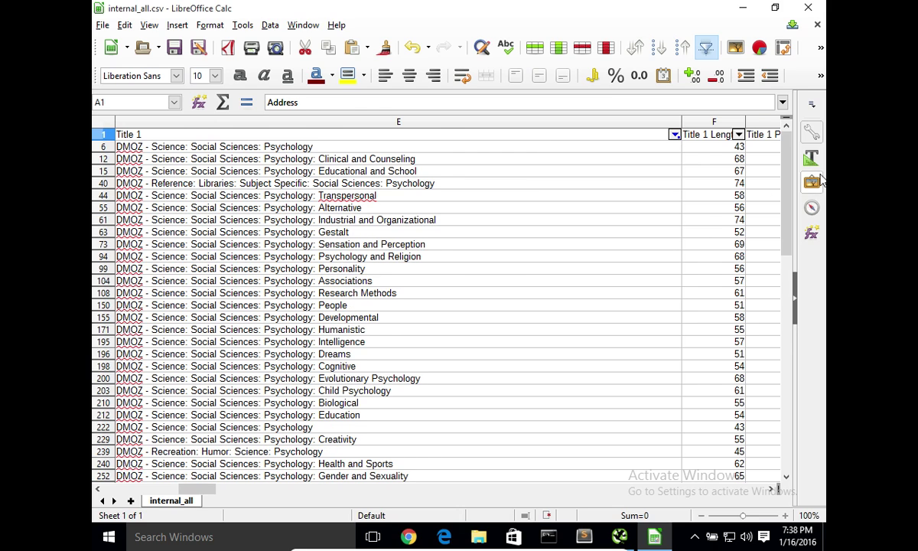
pyautogui.scroll(-3)
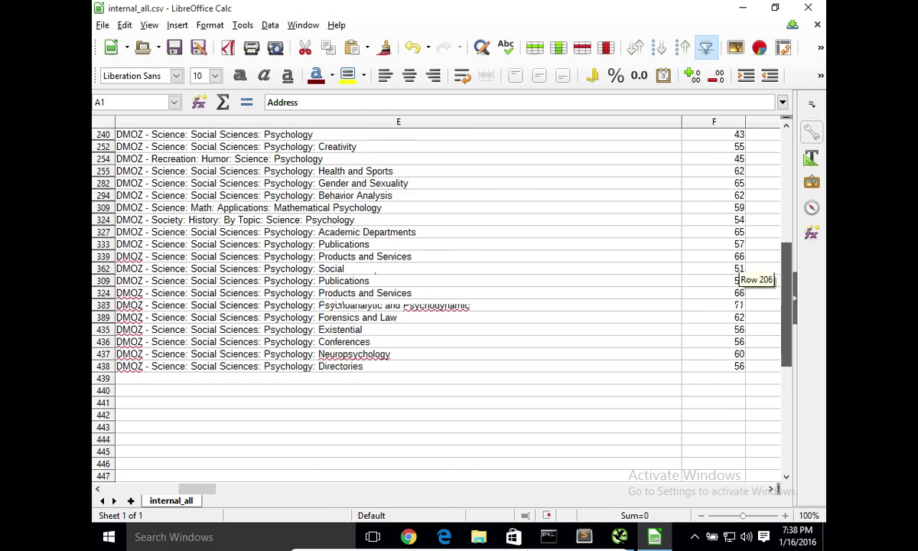
pyautogui.scroll(3)
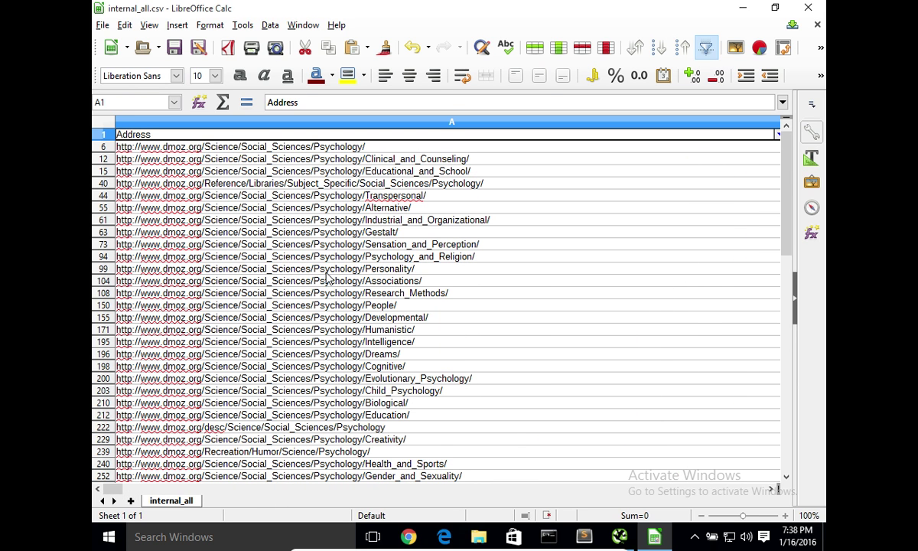
pyautogui.press('alt+tab')
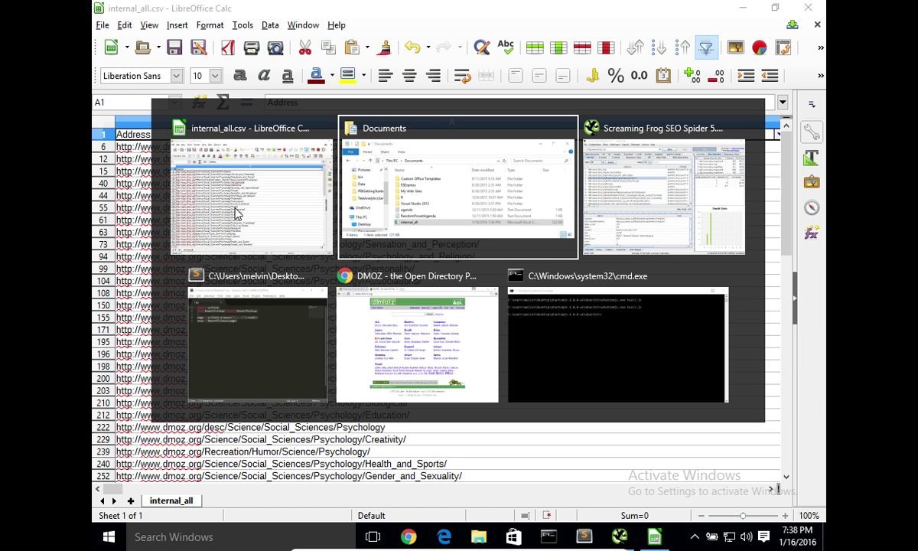
# - Revisit 1.py in Sublime Text, select the urlopen call on line 4, then return to Screaming Frog
pyautogui.click(256, 341)
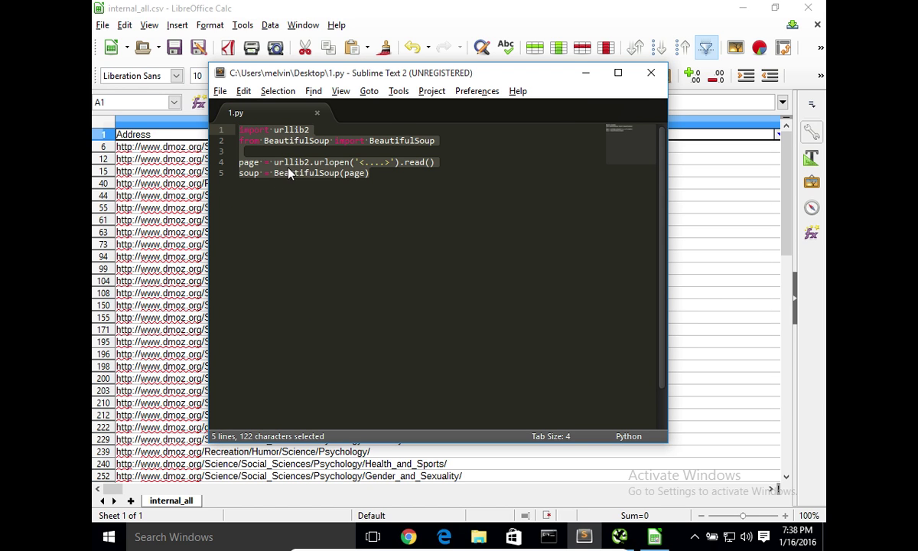
pyautogui.click(289, 162)
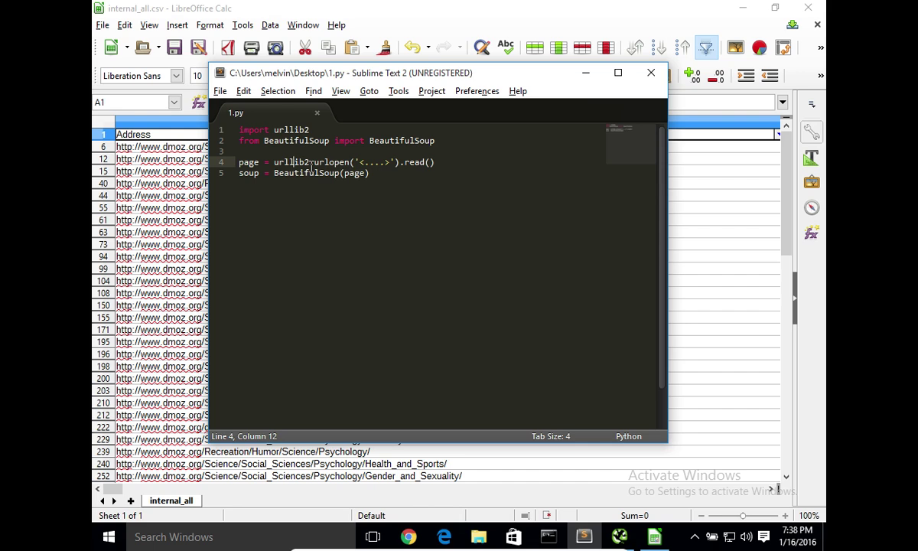
pyautogui.moveTo(312, 162); pyautogui.dragTo(367, 162)
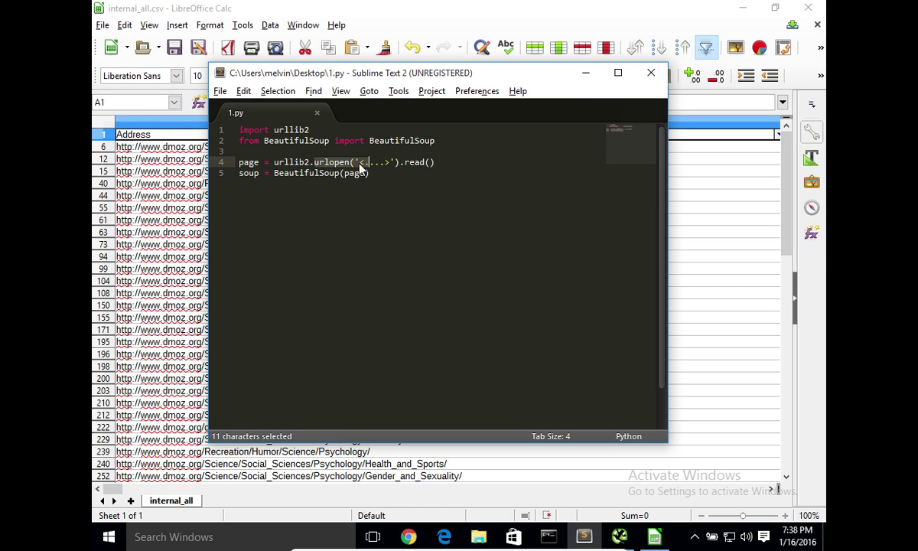
pyautogui.moveTo(362, 229)
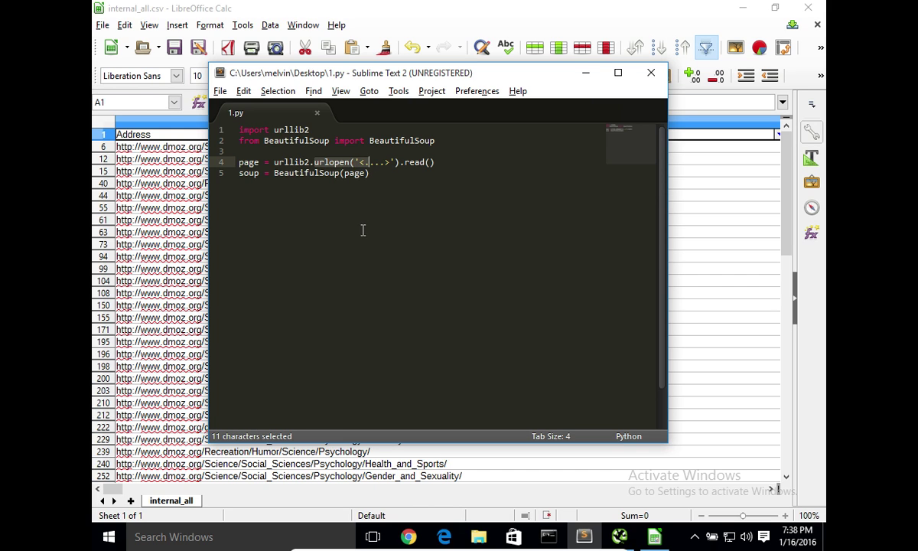
pyautogui.moveTo(357, 237)
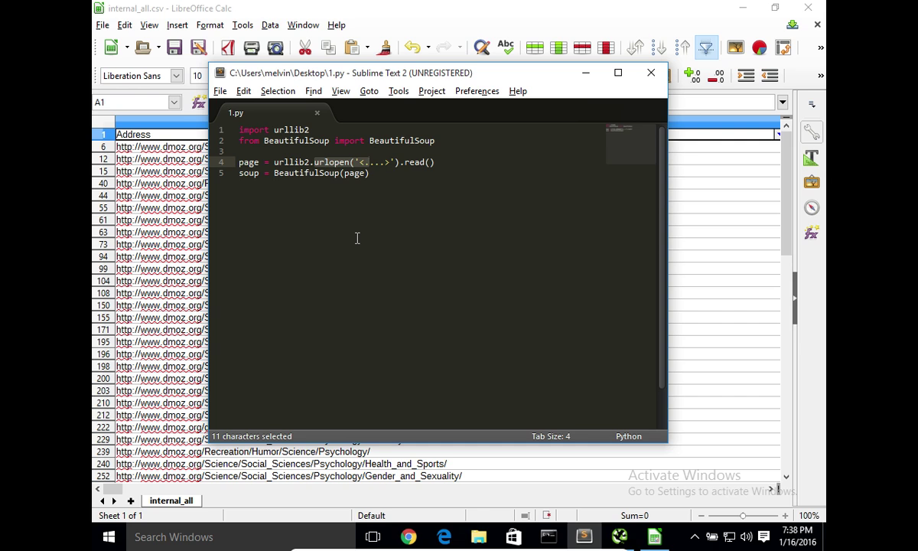
pyautogui.moveTo(169, 389)
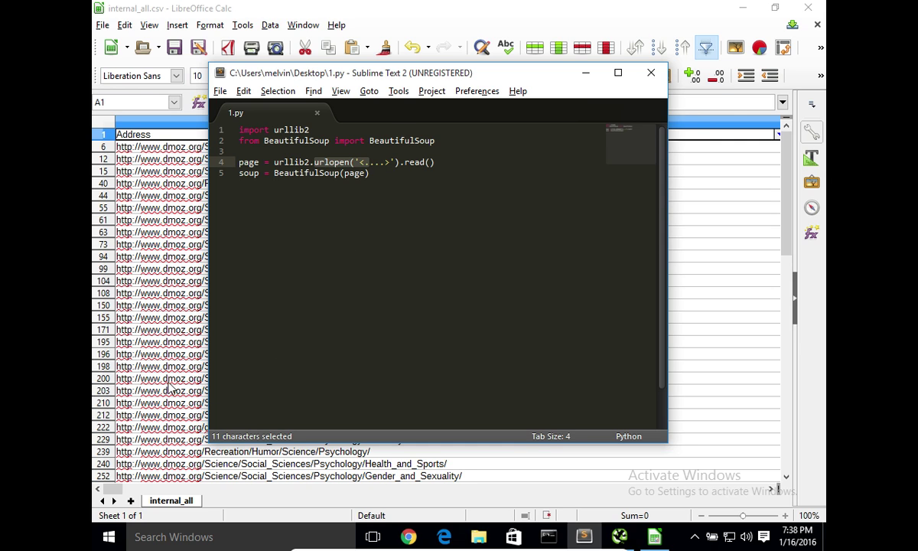
pyautogui.press('alt+tab')
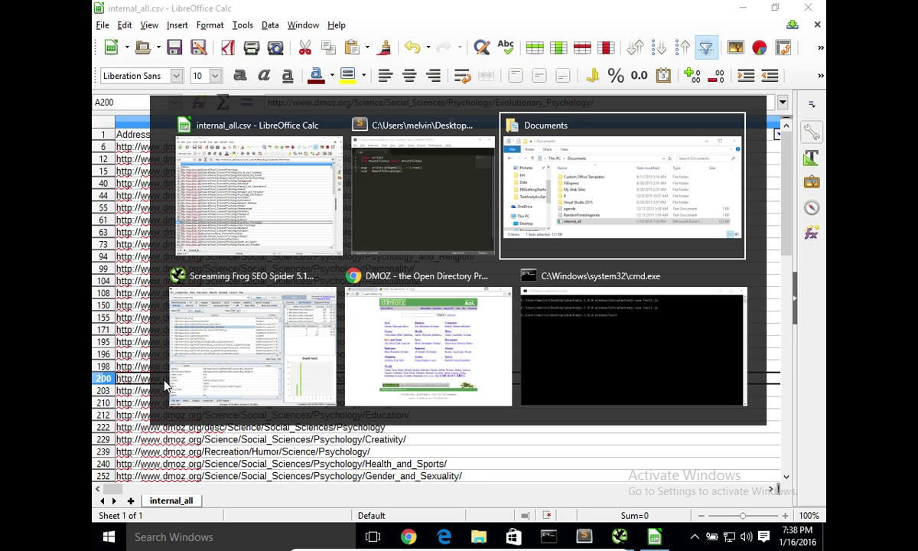
pyautogui.click(252, 344)
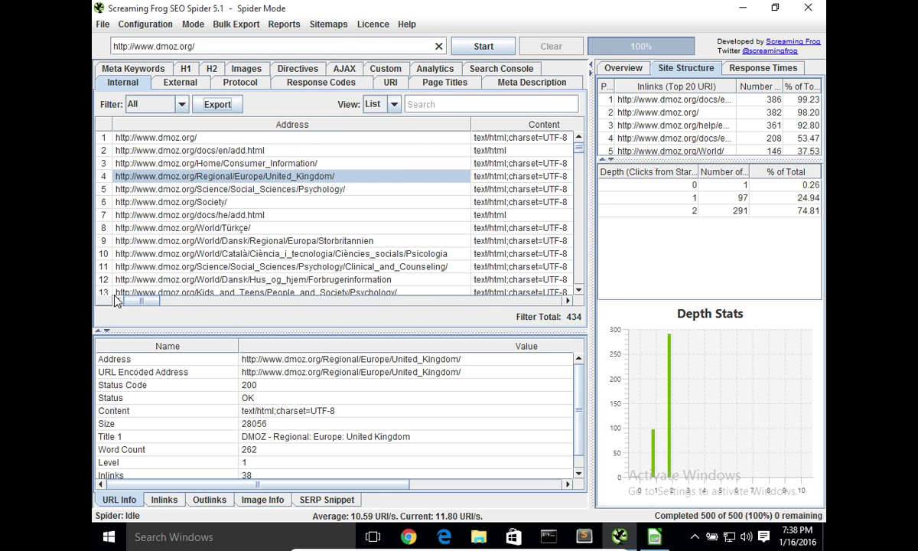
pyautogui.moveTo(298, 445)
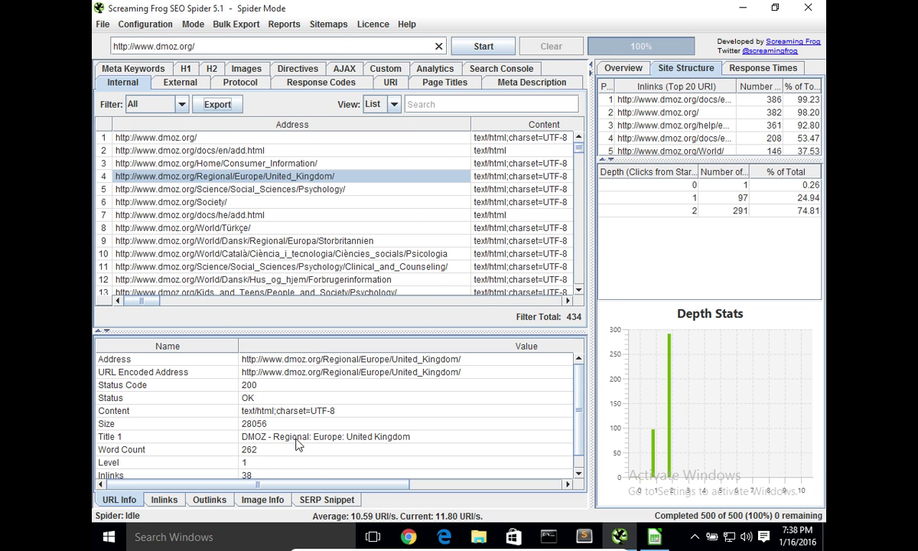
pyautogui.moveTo(732, 492)
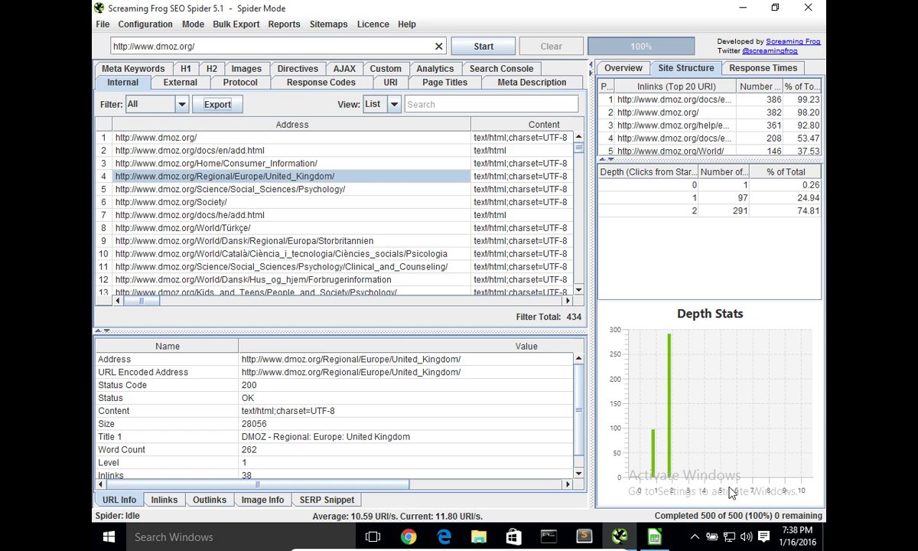
pyautogui.moveTo(451, 395)
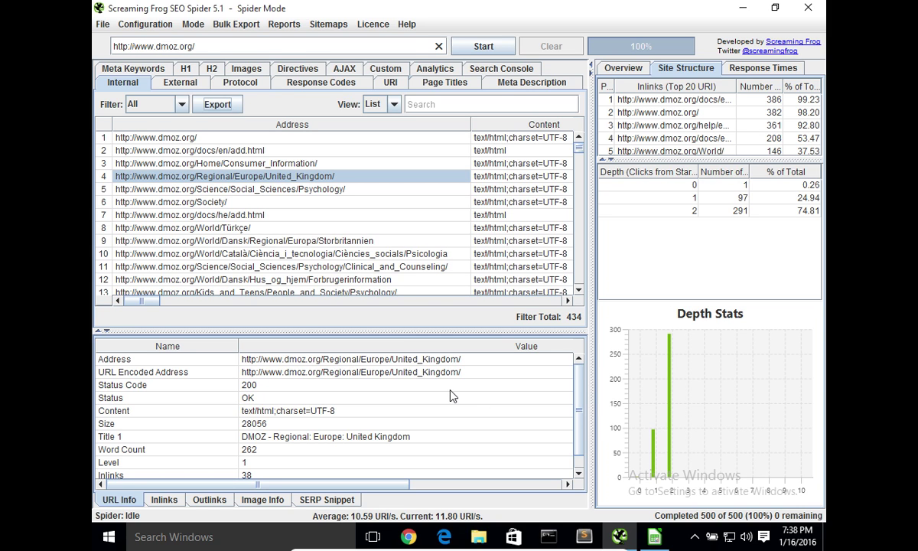
# - Open the Help menu over the finished 500-URL dmoz.org crawl
pyautogui.click(406, 23)
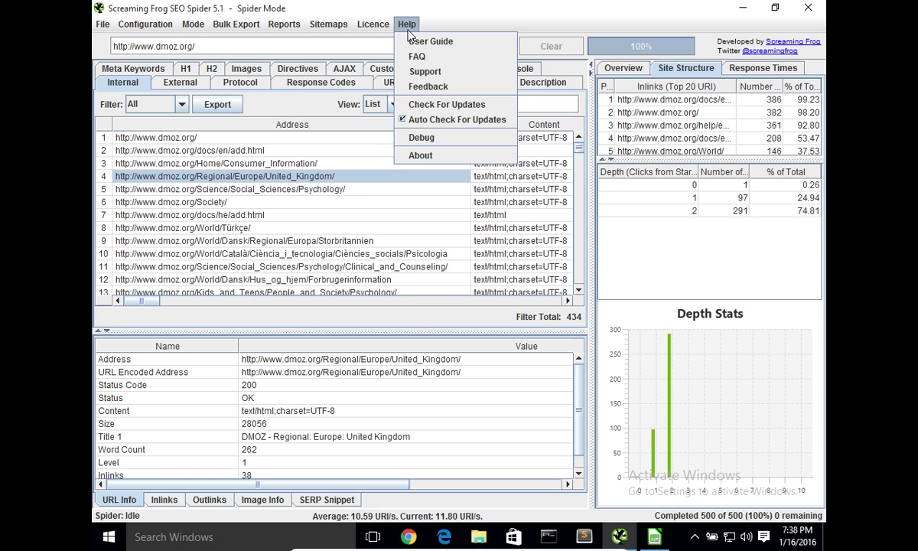